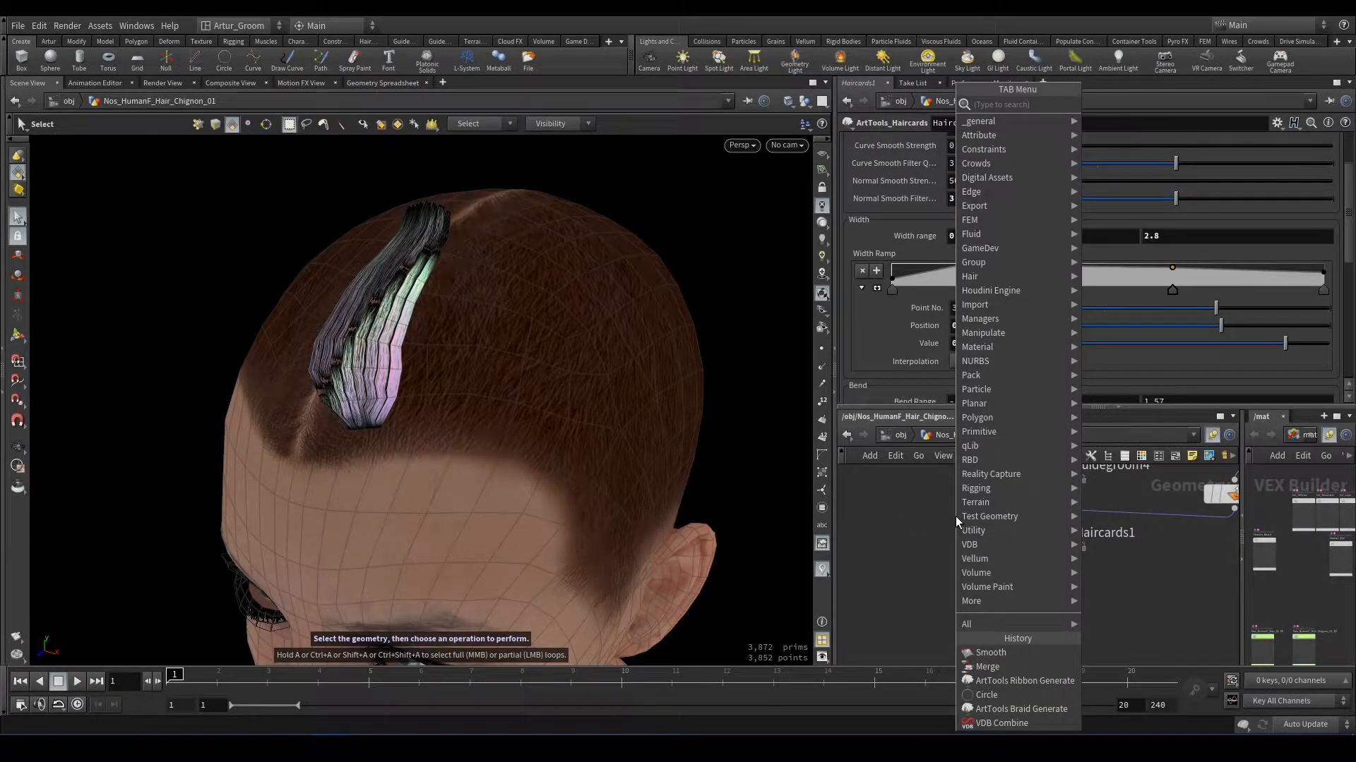
Step: Add an ArtTools HairCards AUTO UV node after the chignon hair cards via an 'auto' search
text(auto)
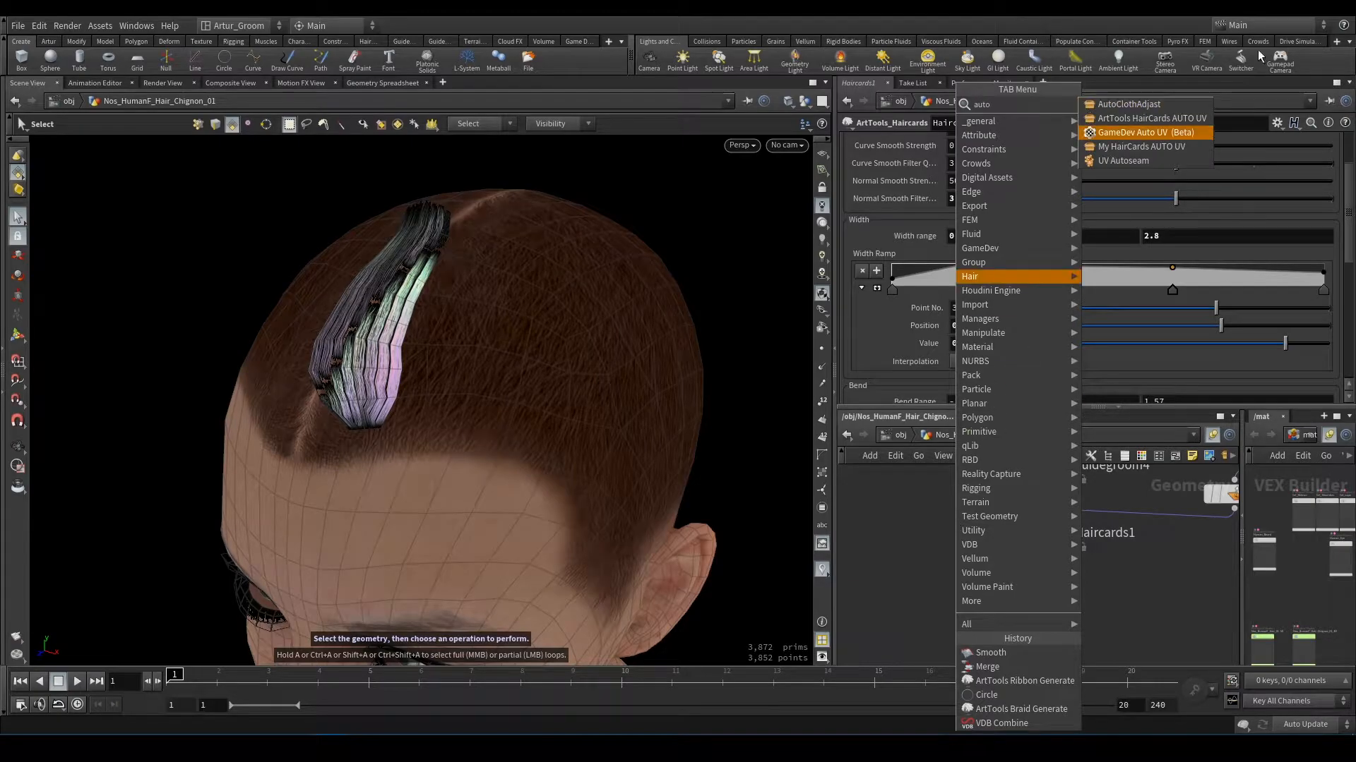
click(1143, 132)
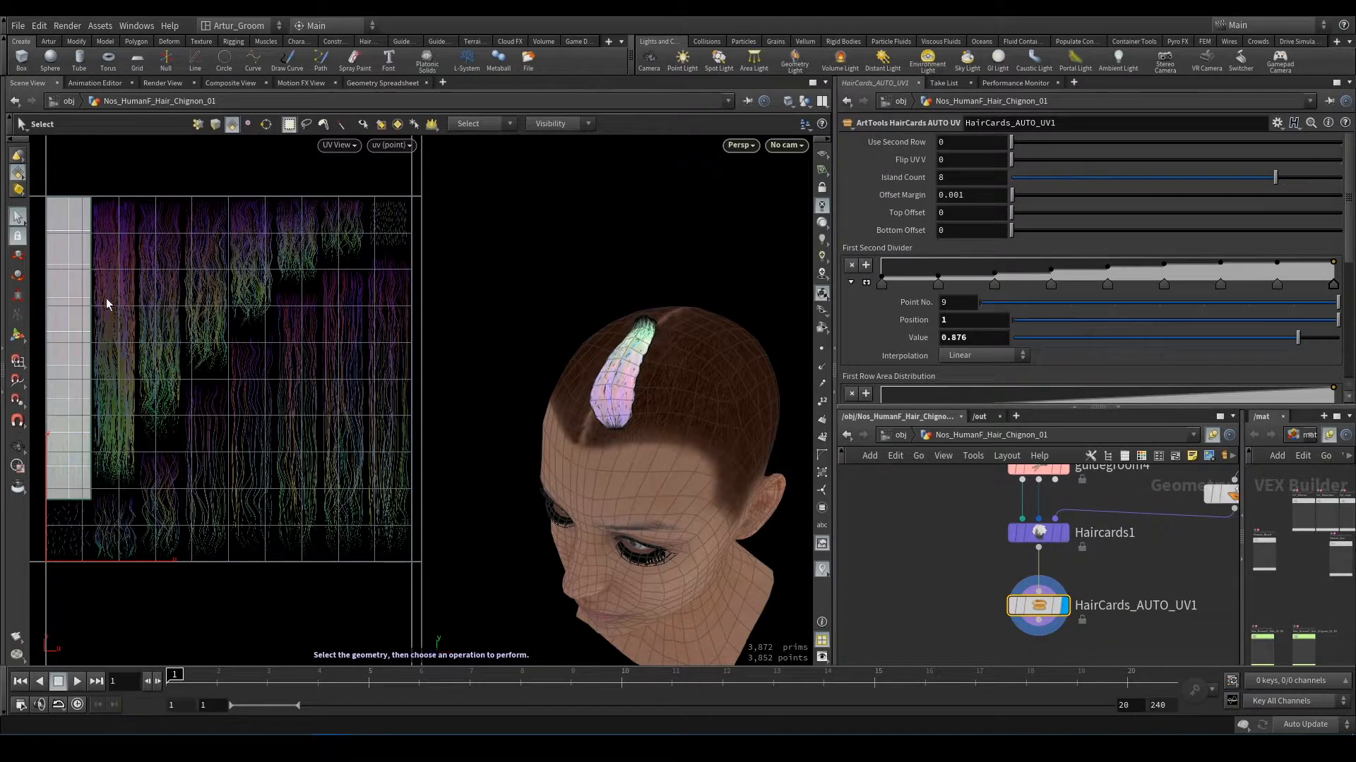
mouse_move(147, 307)
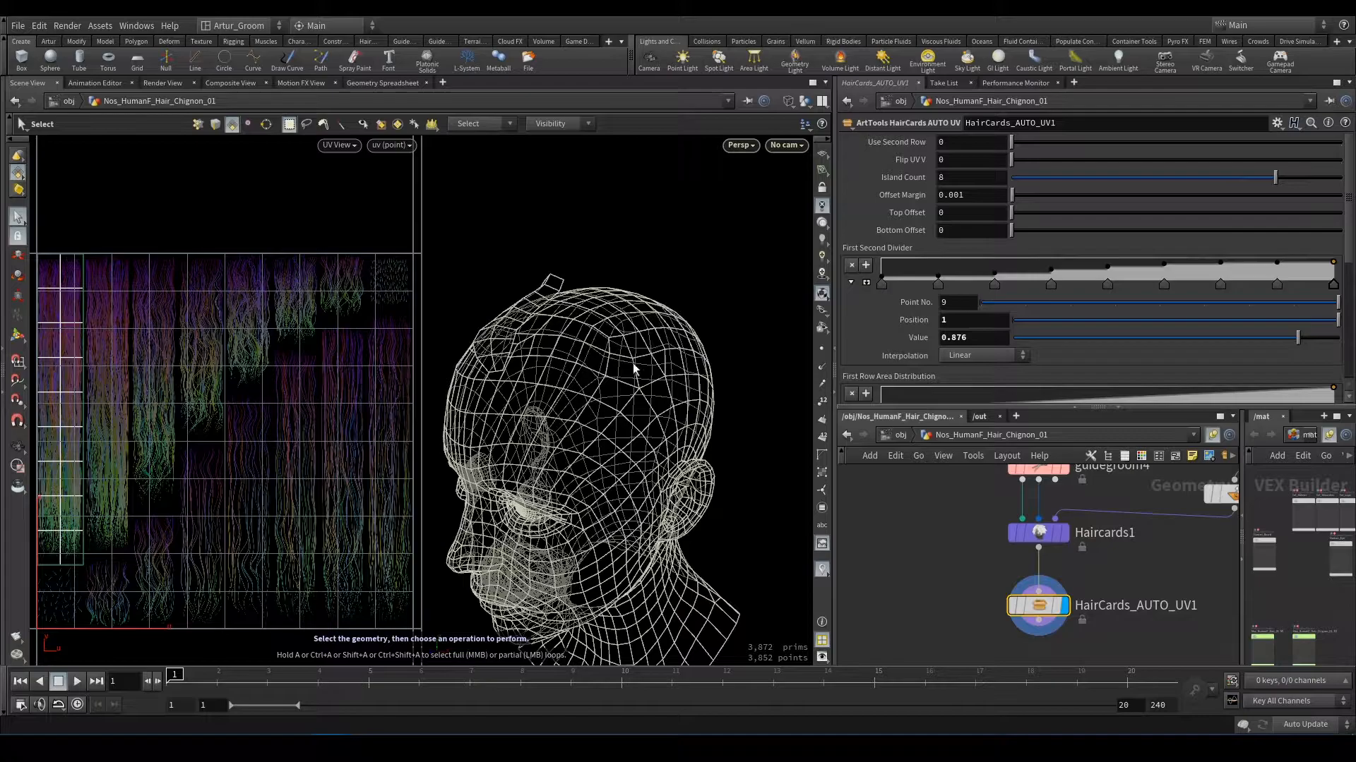
mouse_move(606, 380)
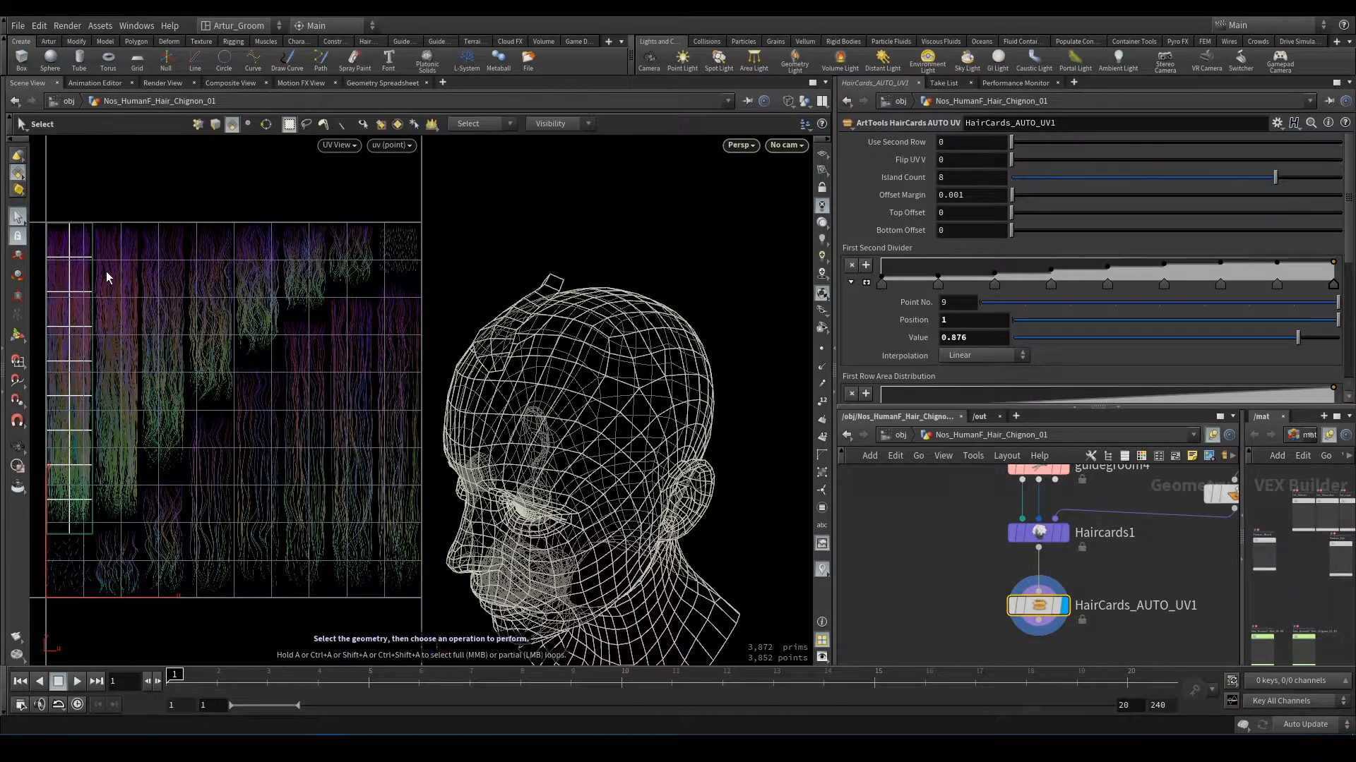
mouse_move(363, 257)
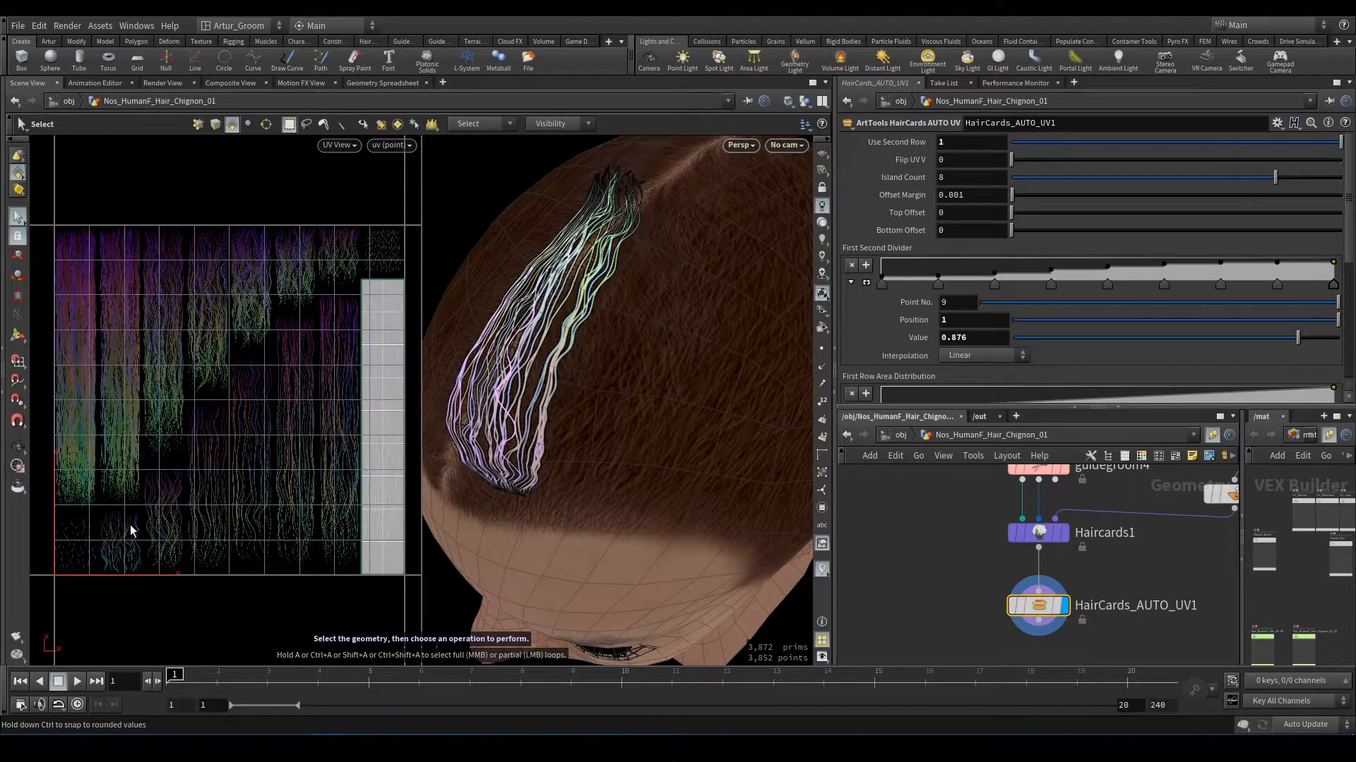
Step: Set Use Second Row back to 0 on the AUTO UV node
click(941, 160)
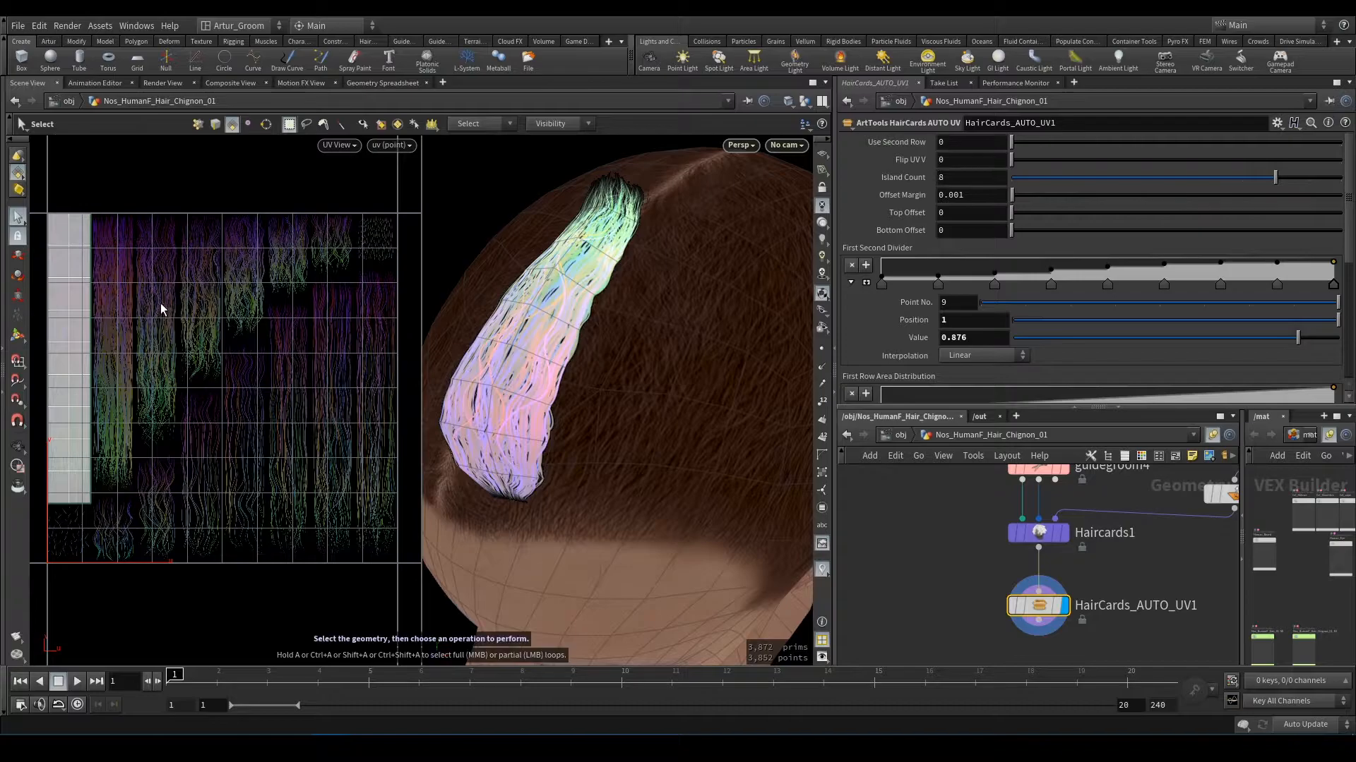
mouse_move(173, 370)
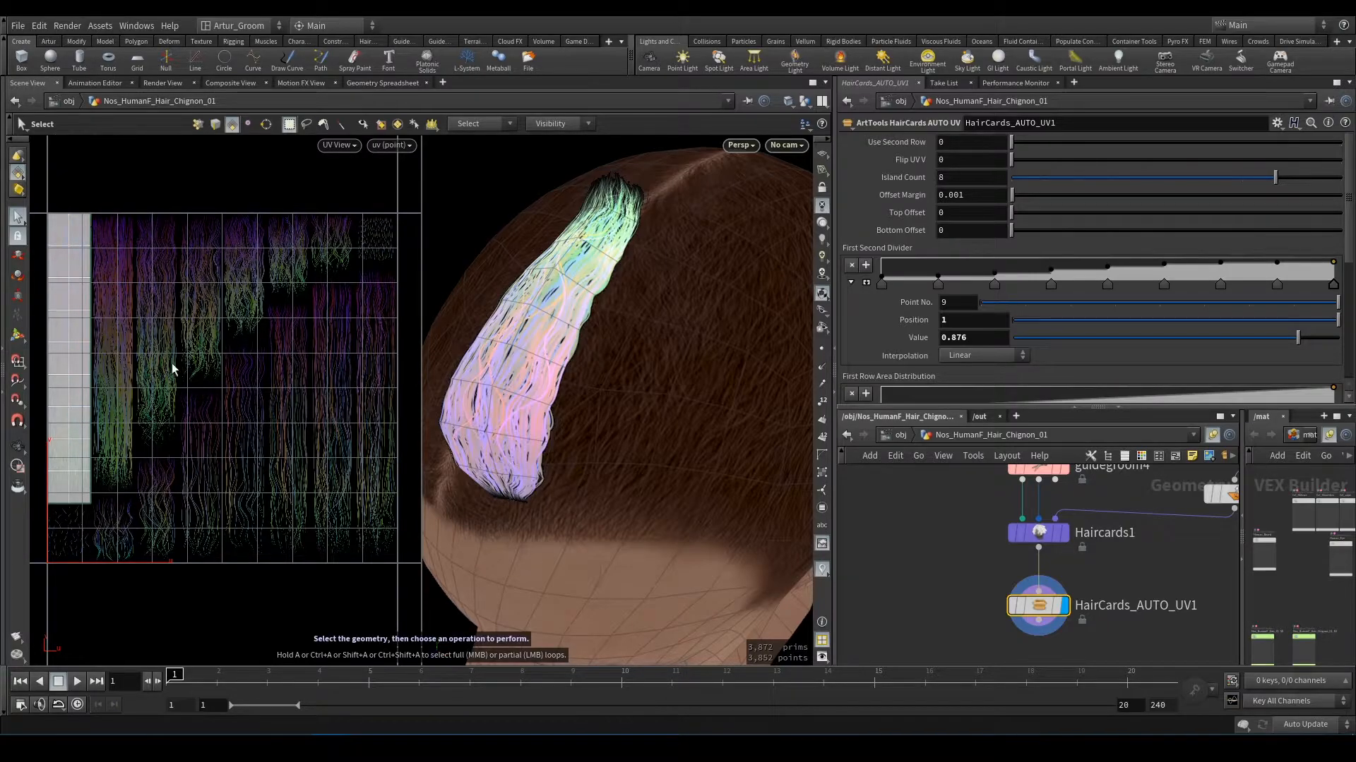
mouse_move(147, 317)
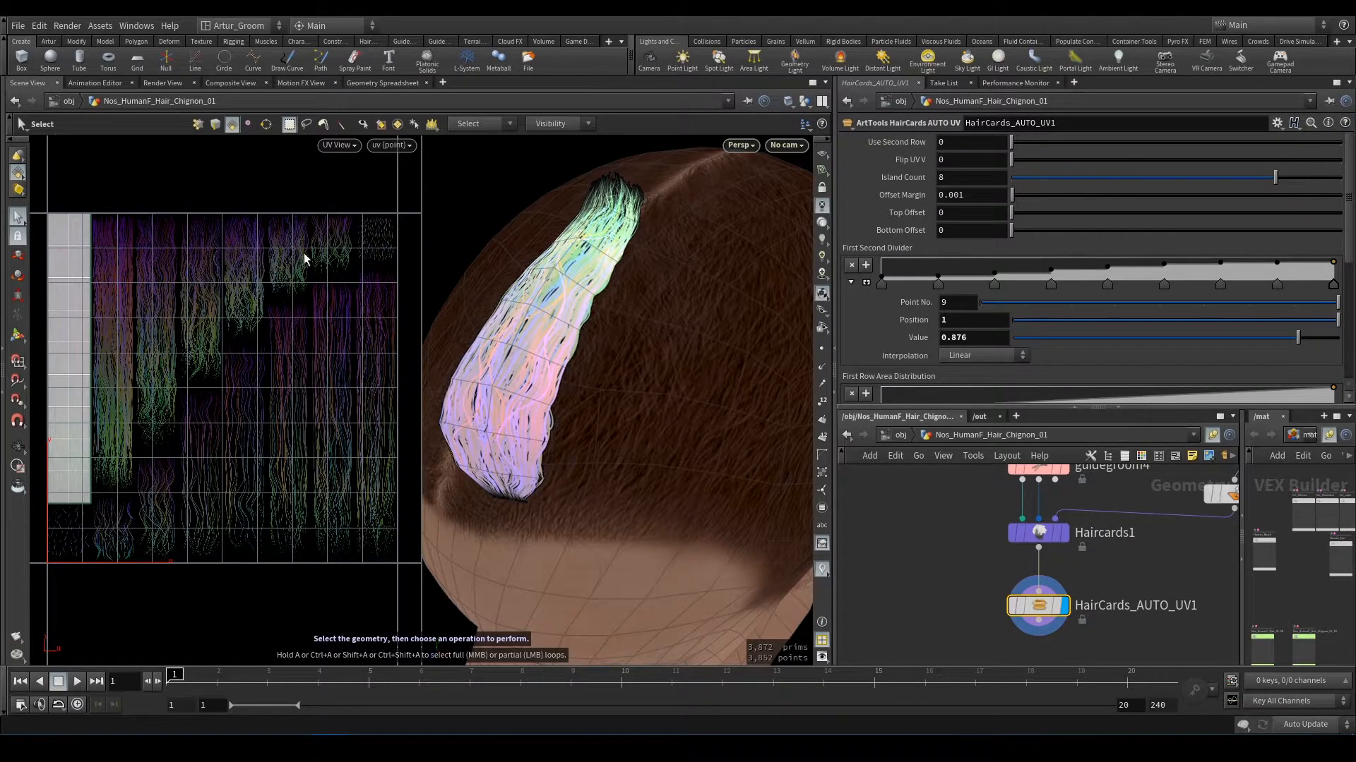
click(967, 178)
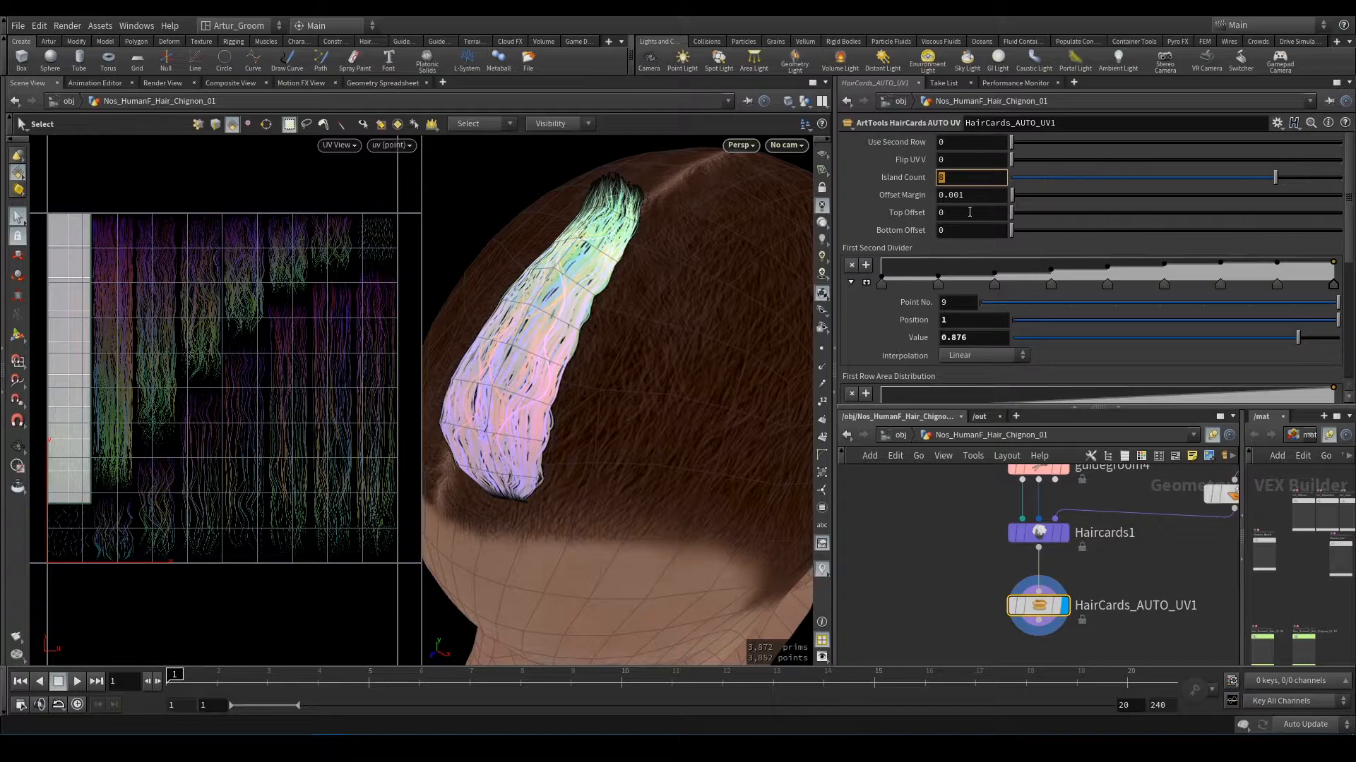
text(4)
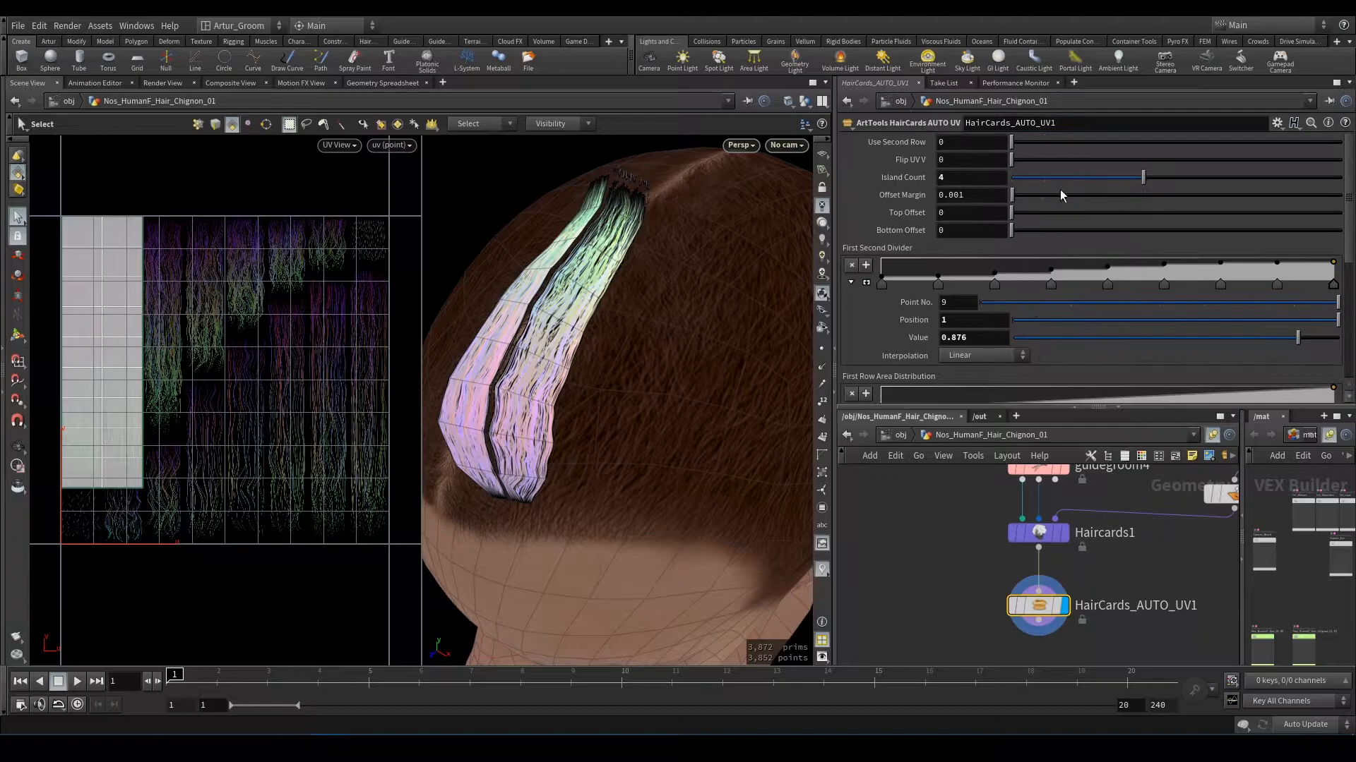
drag(1141, 177, 1271, 177)
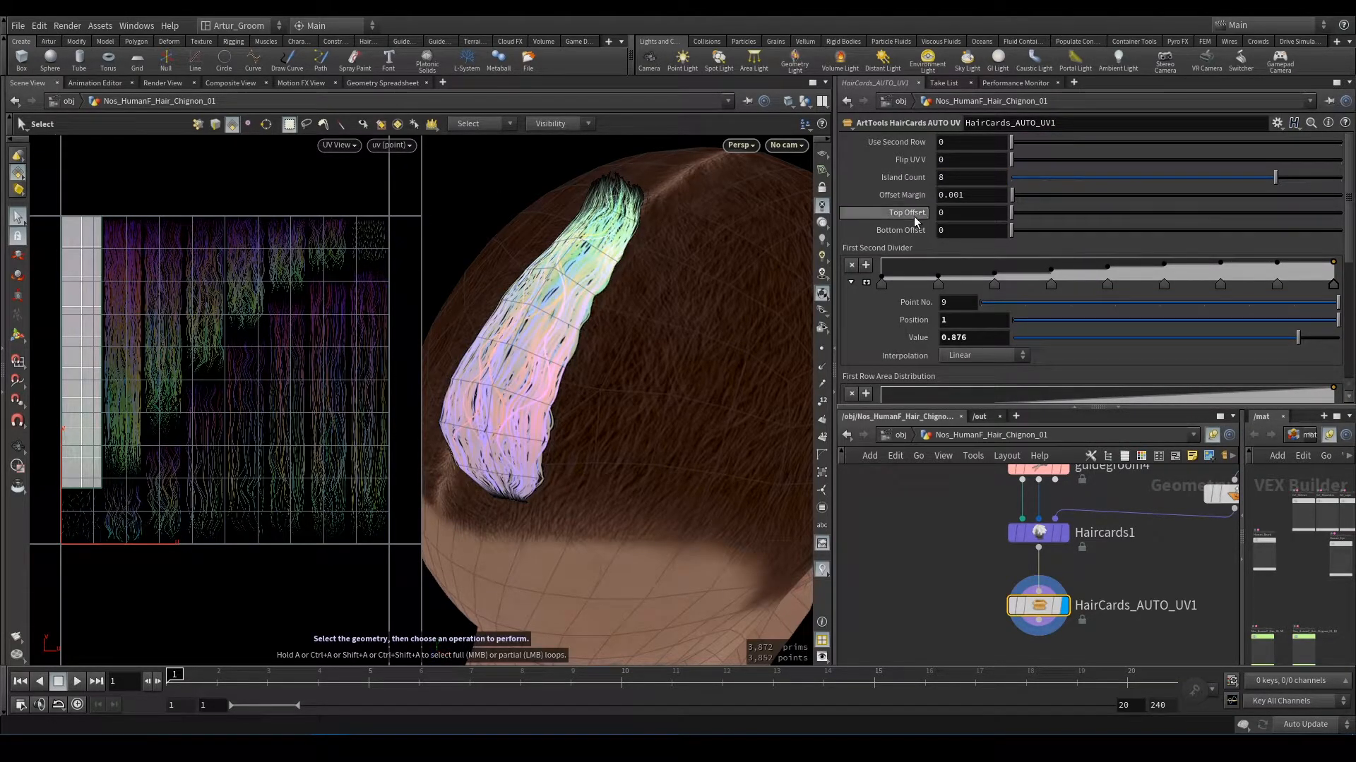
mouse_move(899, 195)
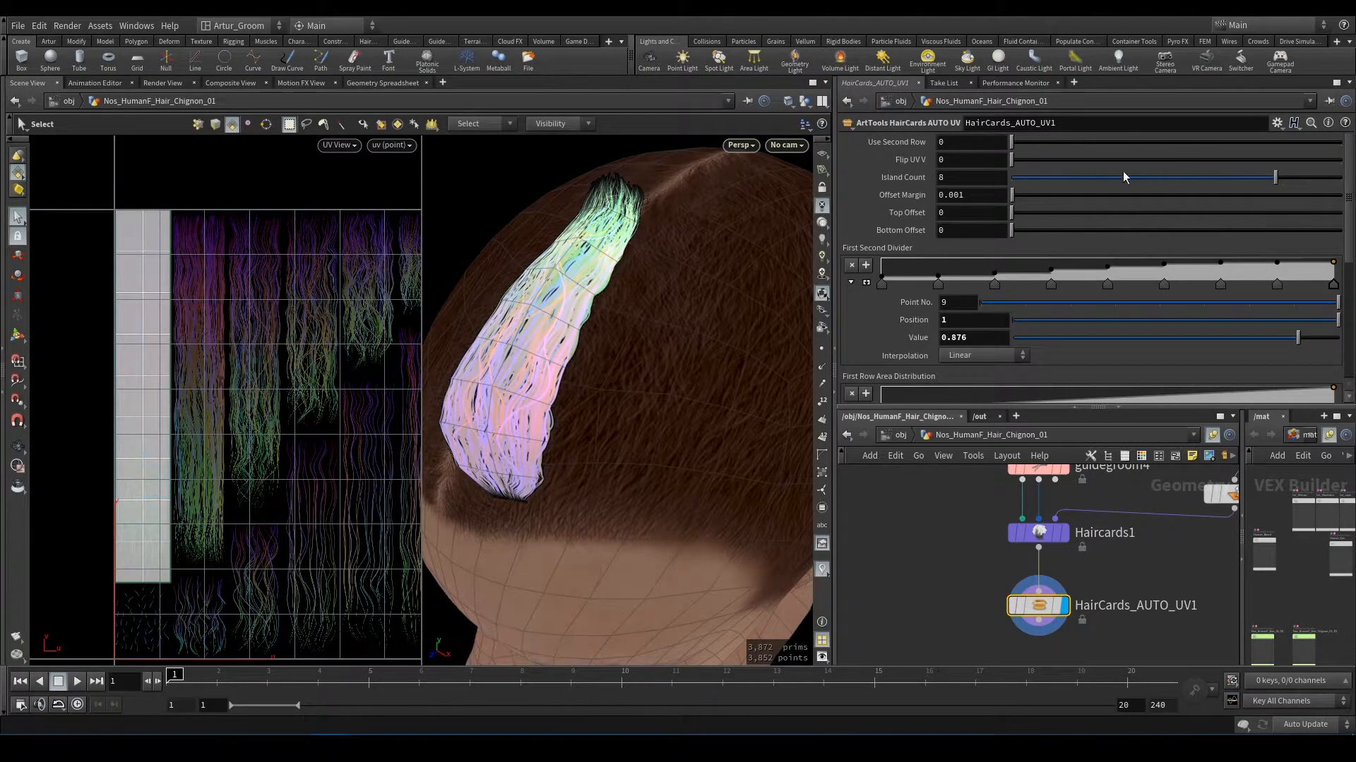
mouse_move(1016, 199)
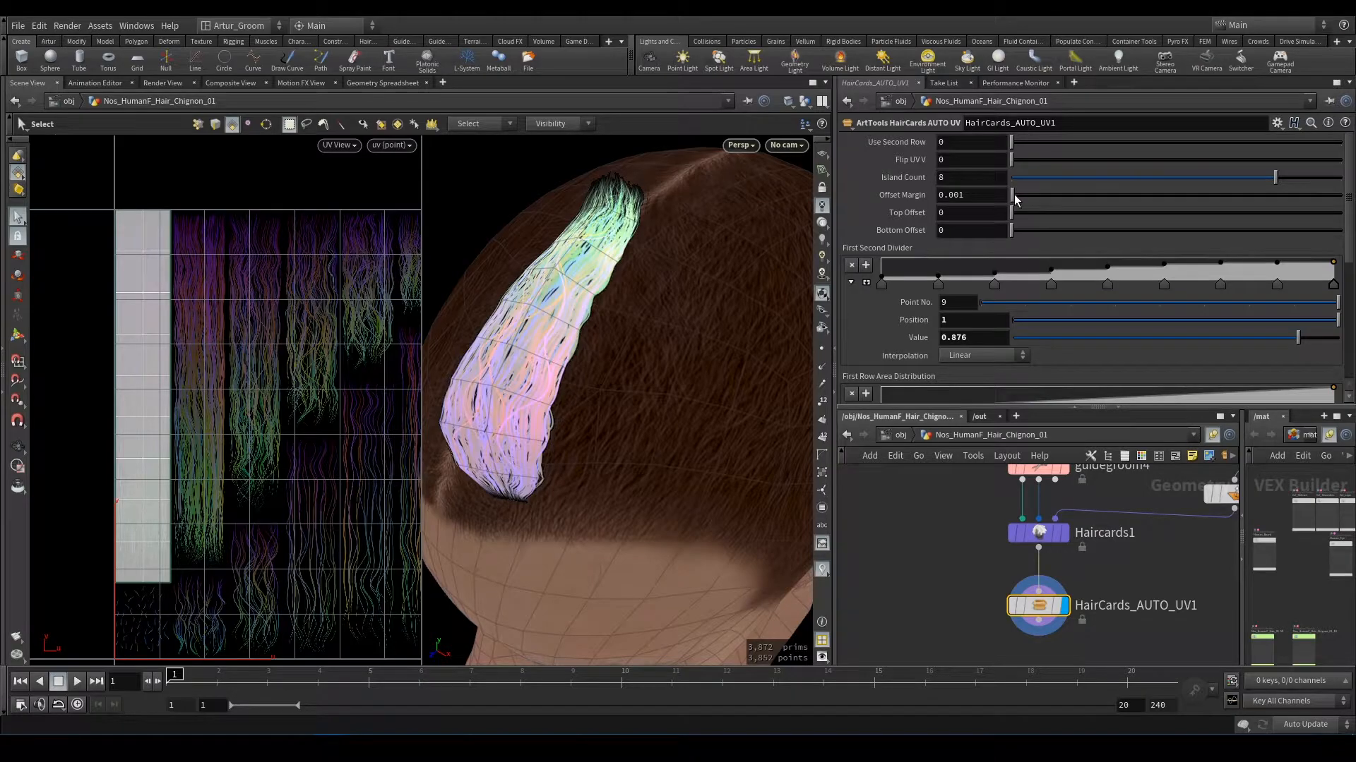
drag(1014, 195, 1031, 195)
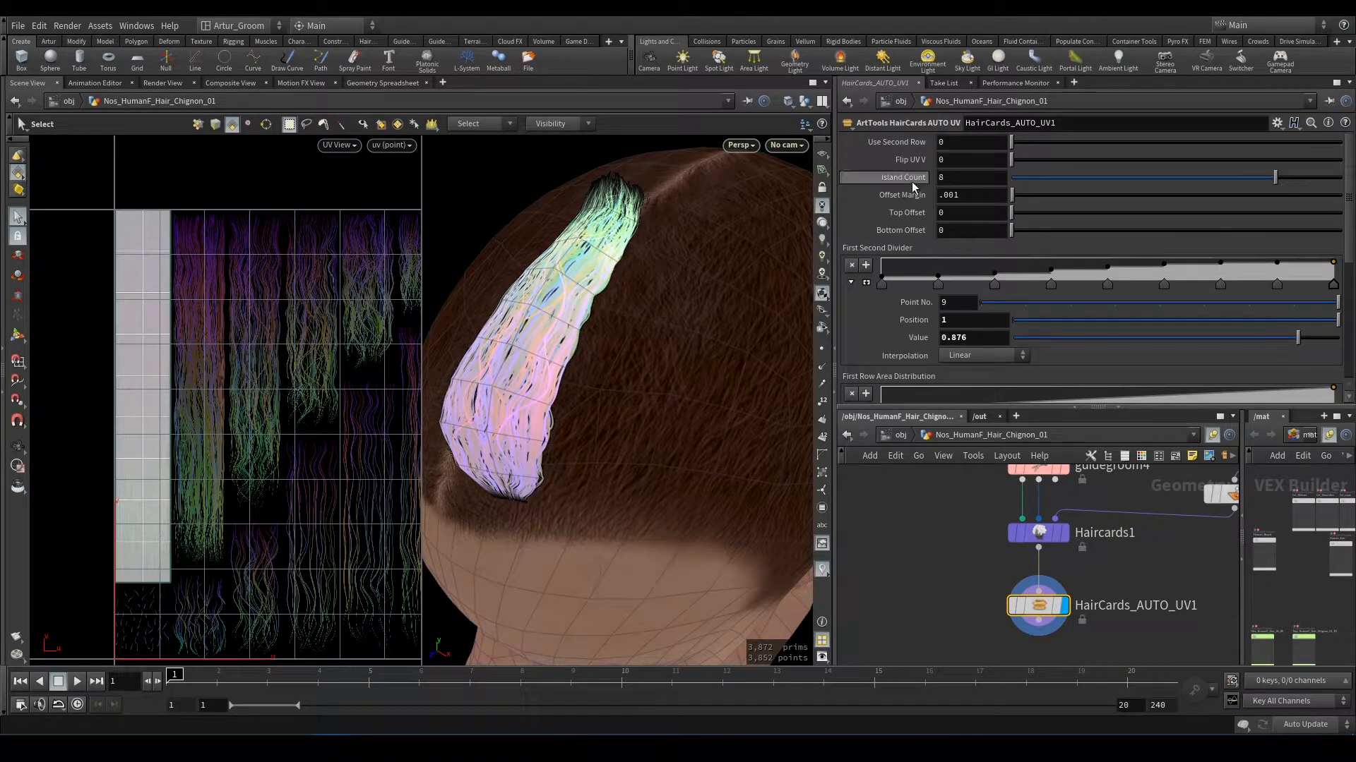
drag(1037, 213, 1046, 213)
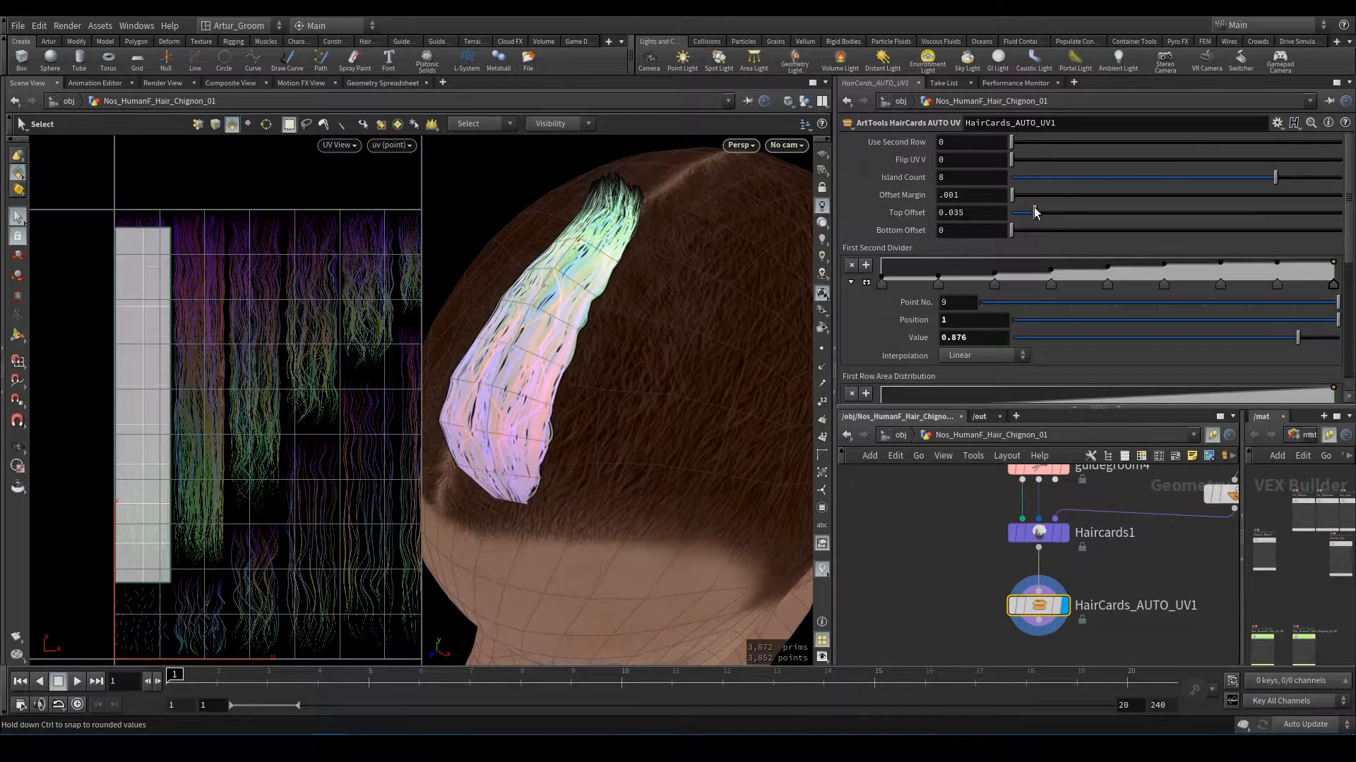
drag(1037, 213, 1020, 230)
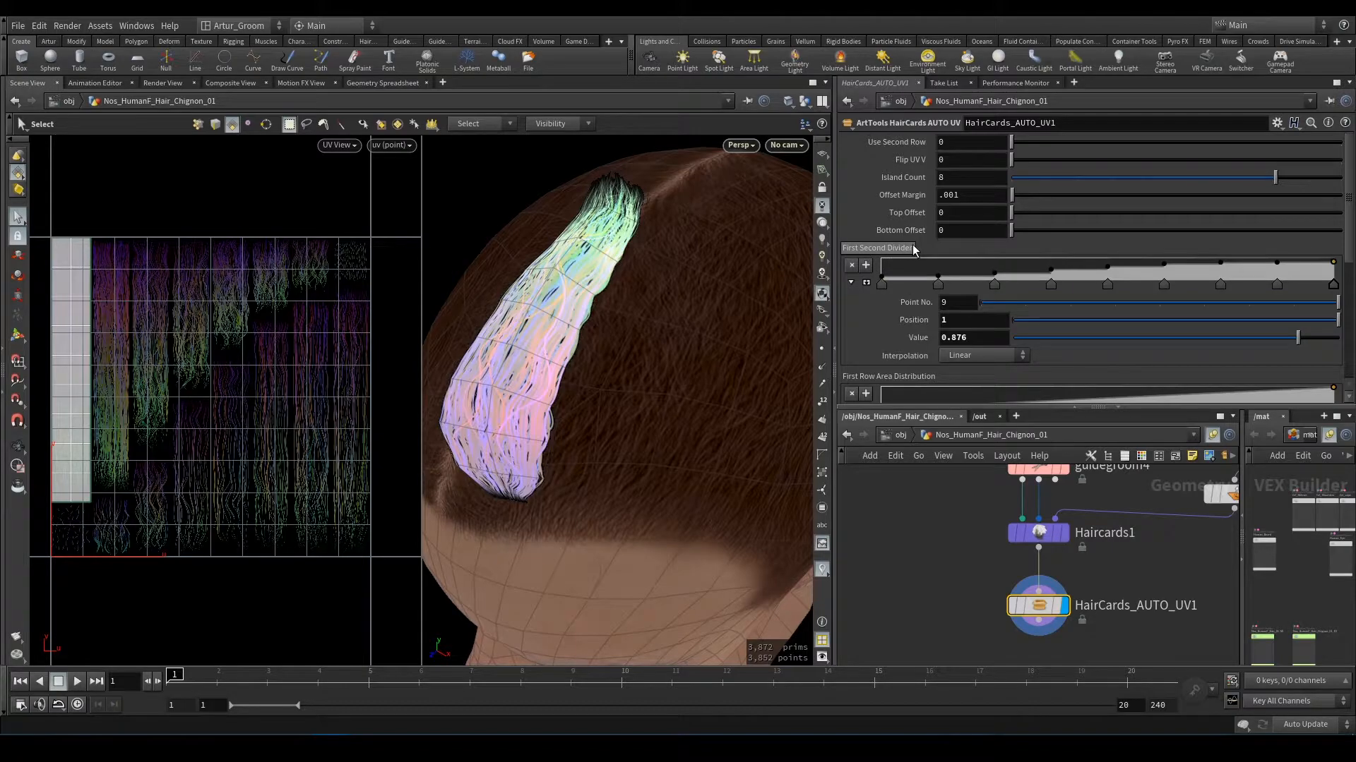
mouse_move(938, 278)
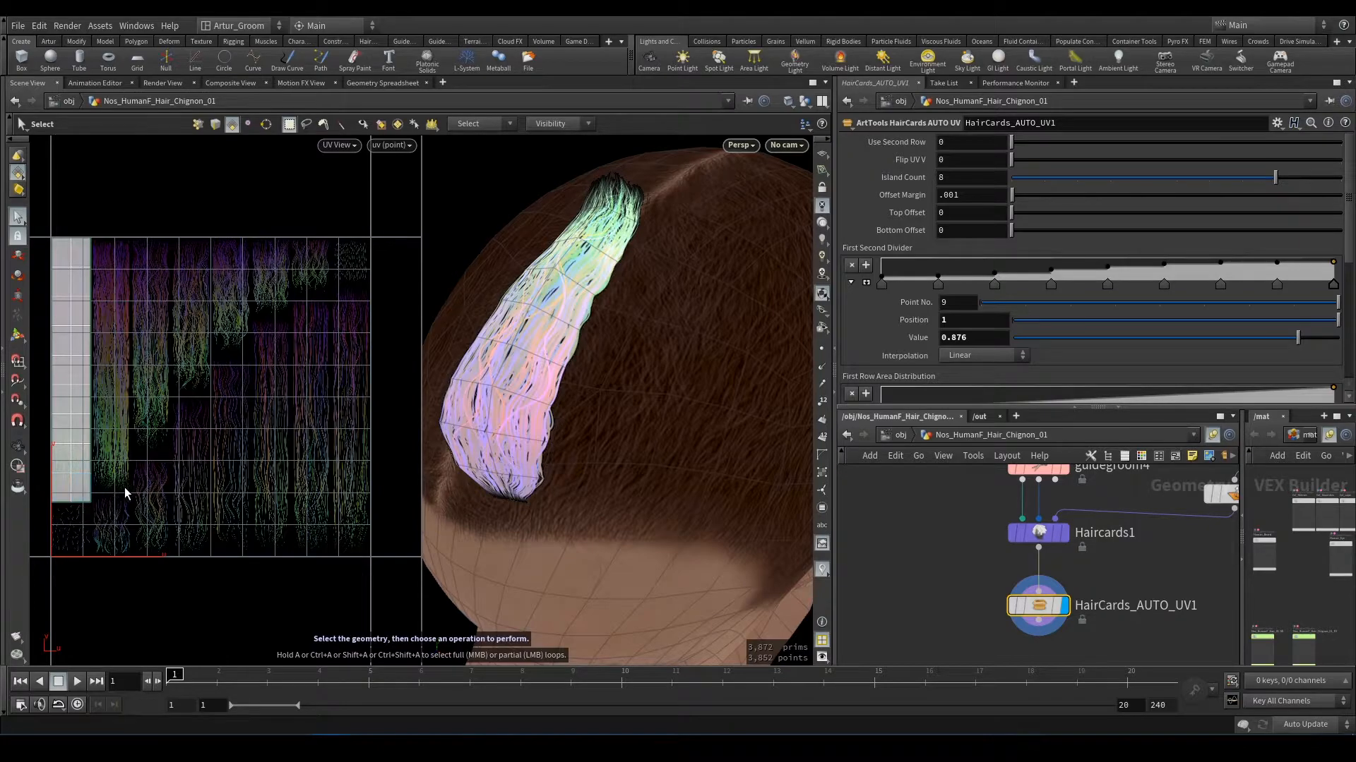
mouse_move(247, 351)
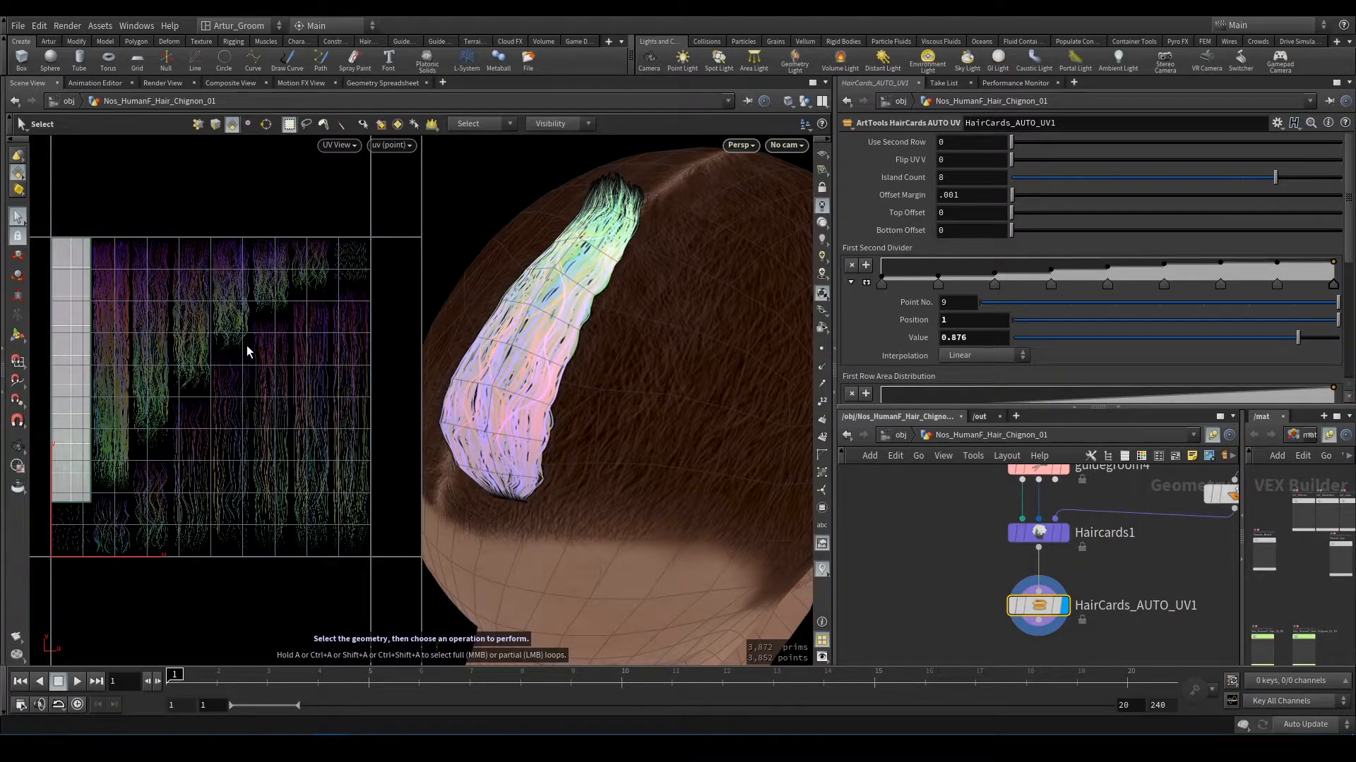
mouse_move(358, 441)
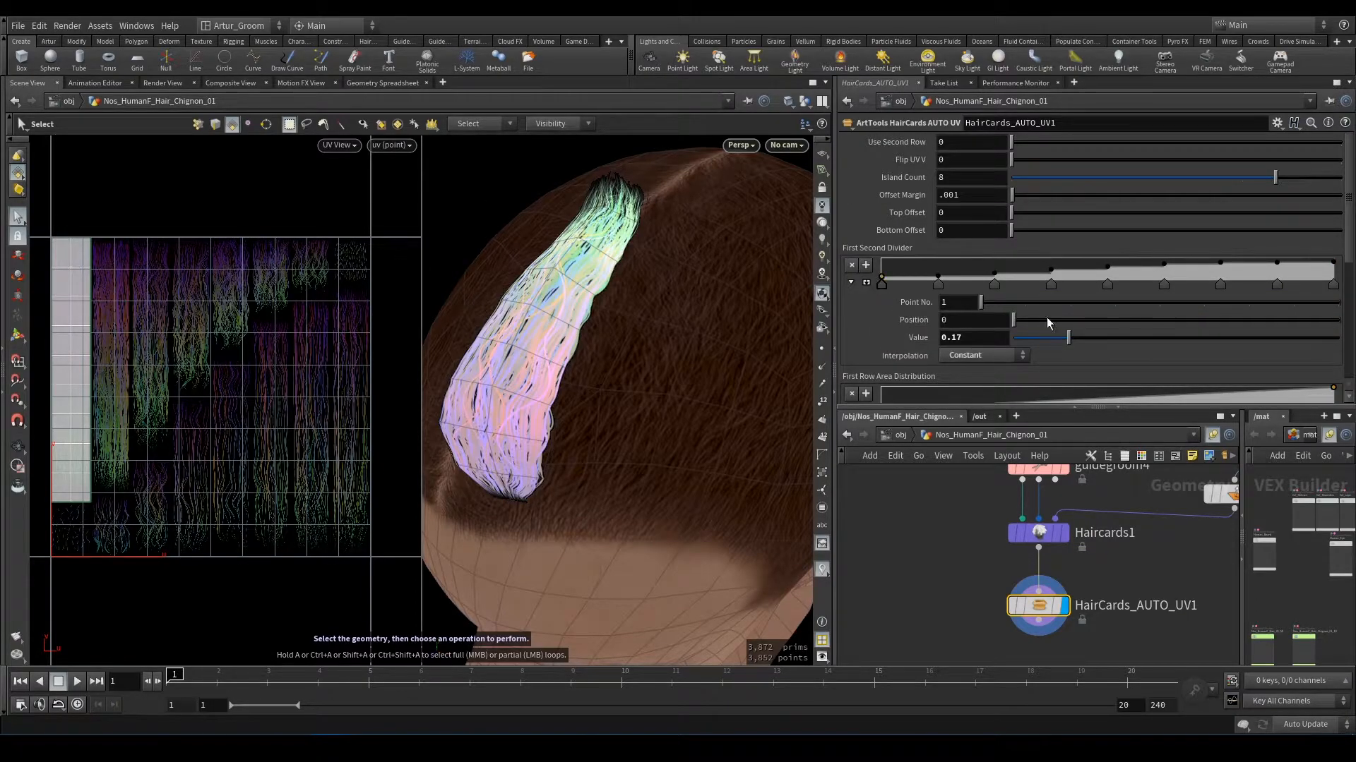
Step: Drag the First Second Divider ramp's first point value to about 0.17
drag(1063, 337, 1047, 338)
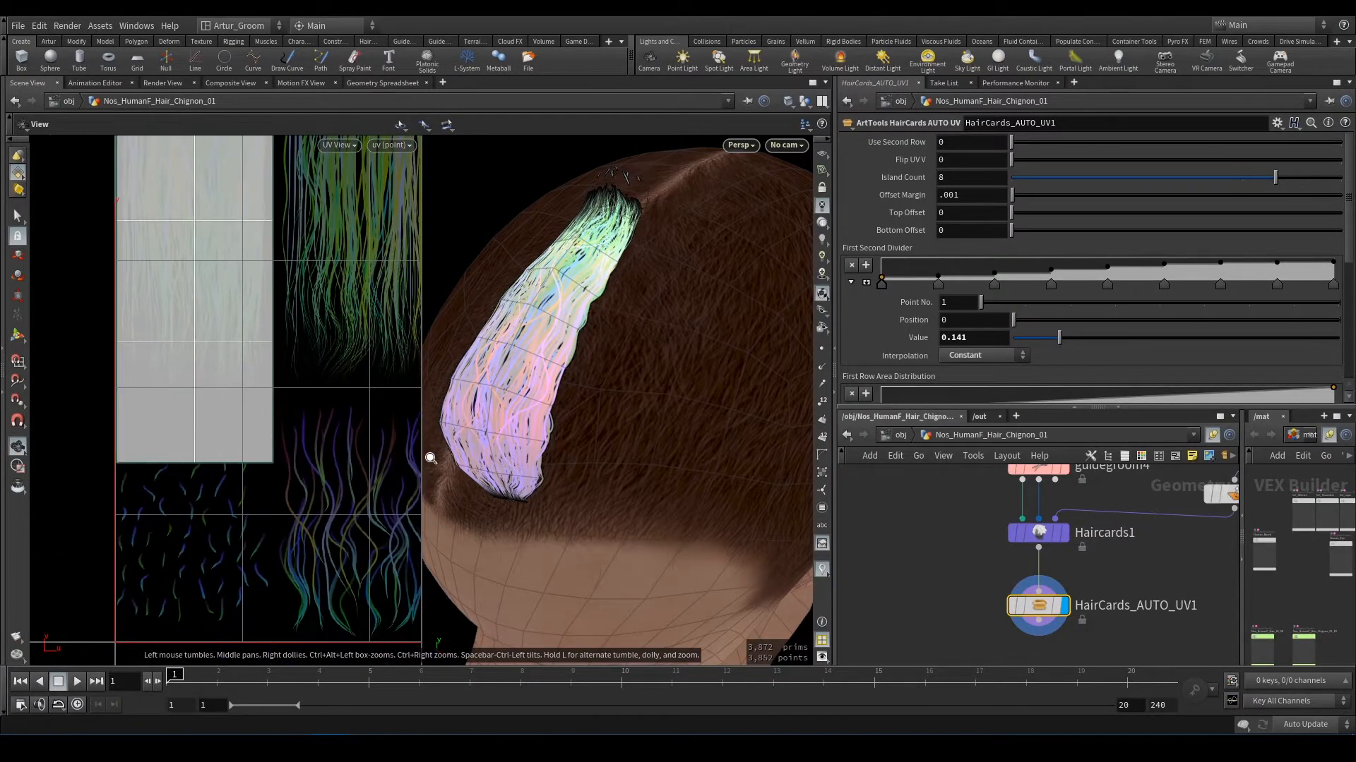
drag(1060, 338, 1069, 337)
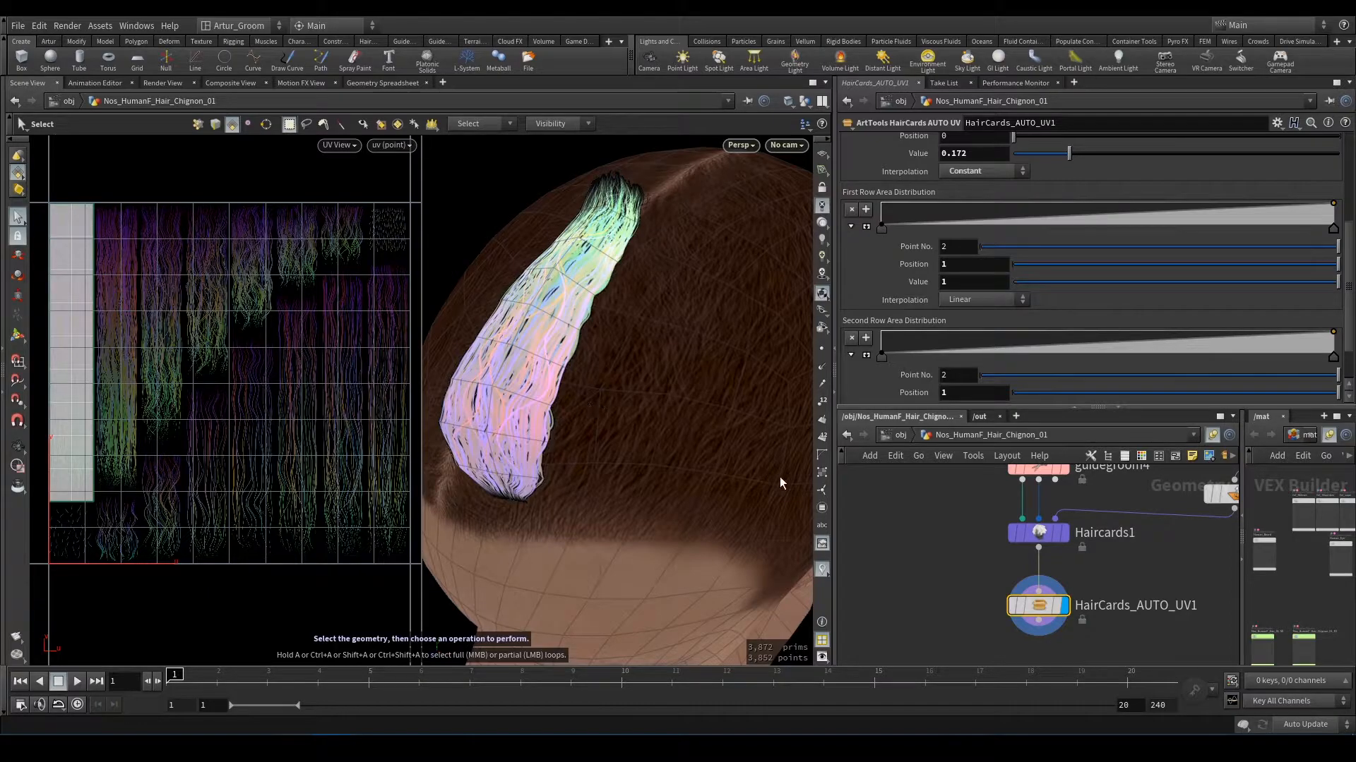
mouse_move(110, 317)
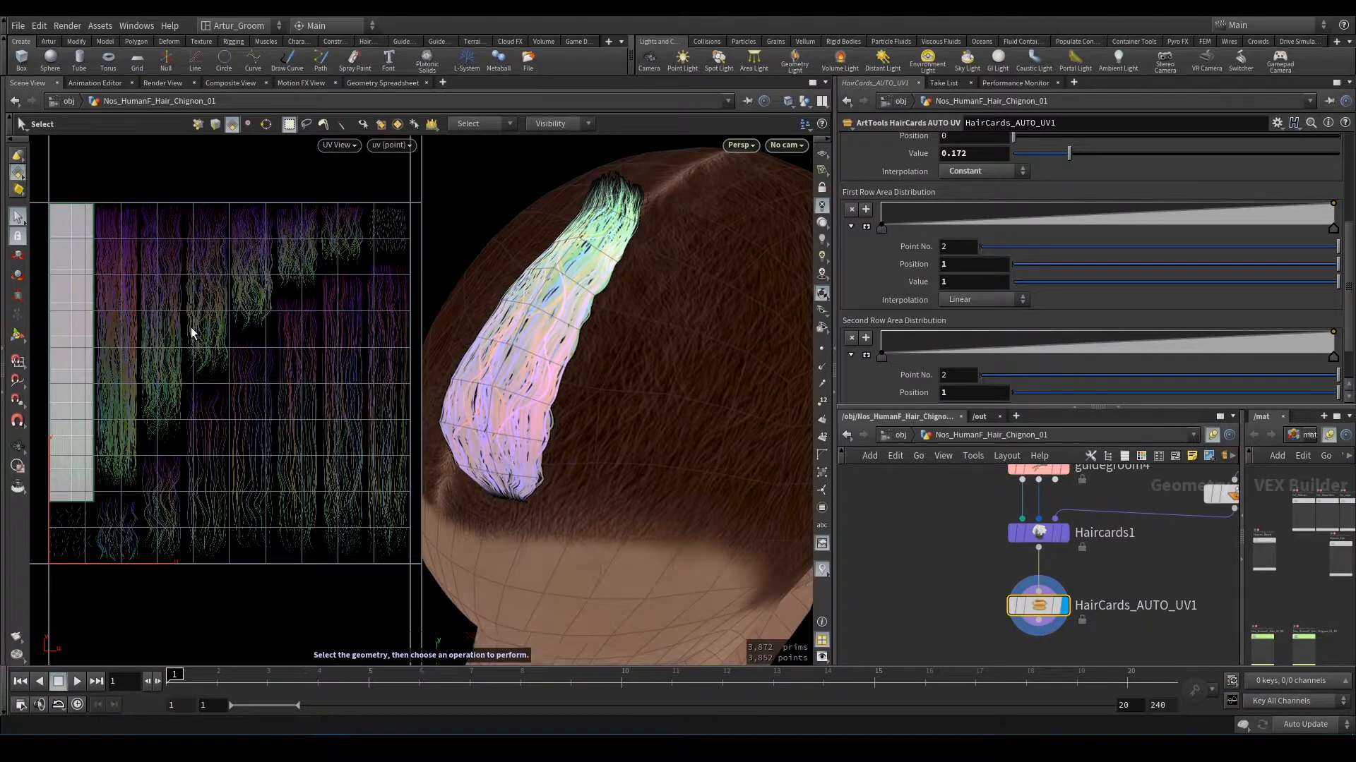
mouse_move(104, 438)
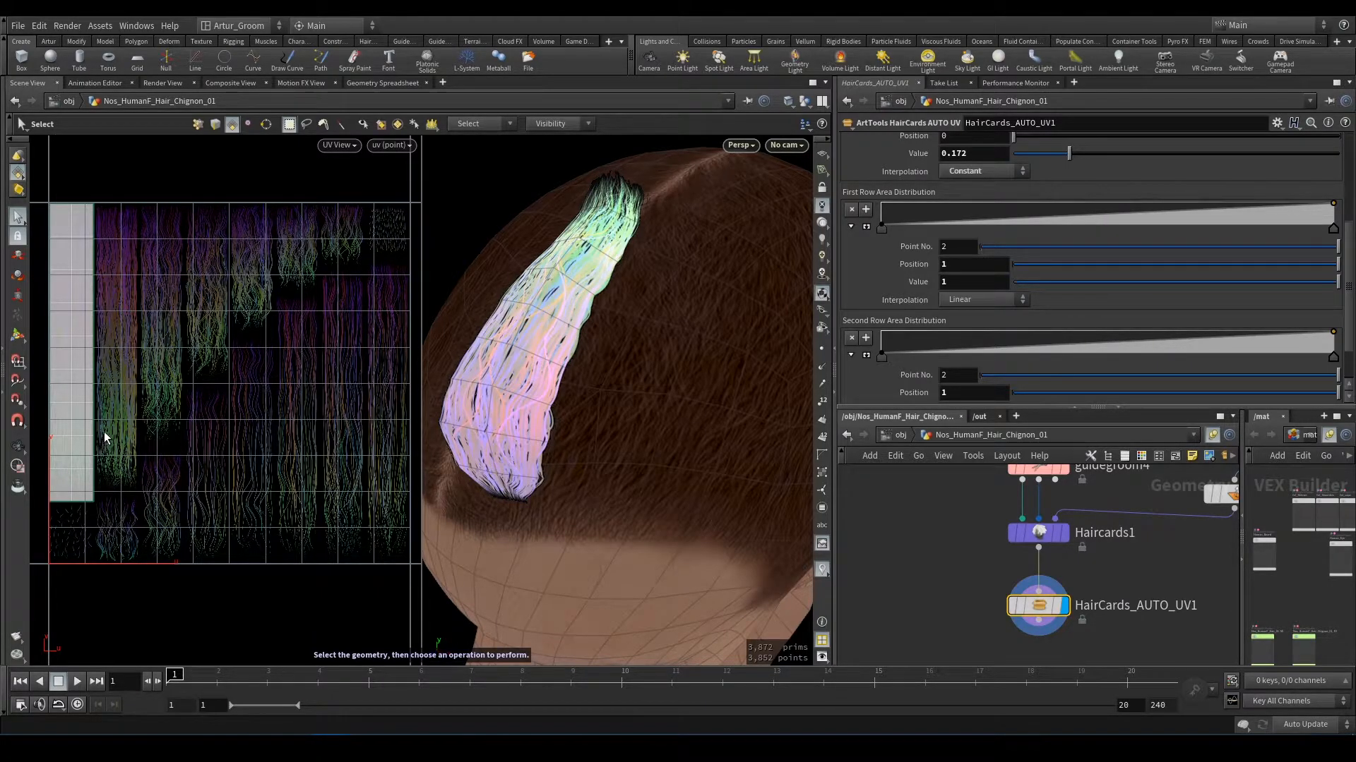
Step: Set the guidegroom4 Tool to Plant Guides to plant new clumps across the head
click(1029, 485)
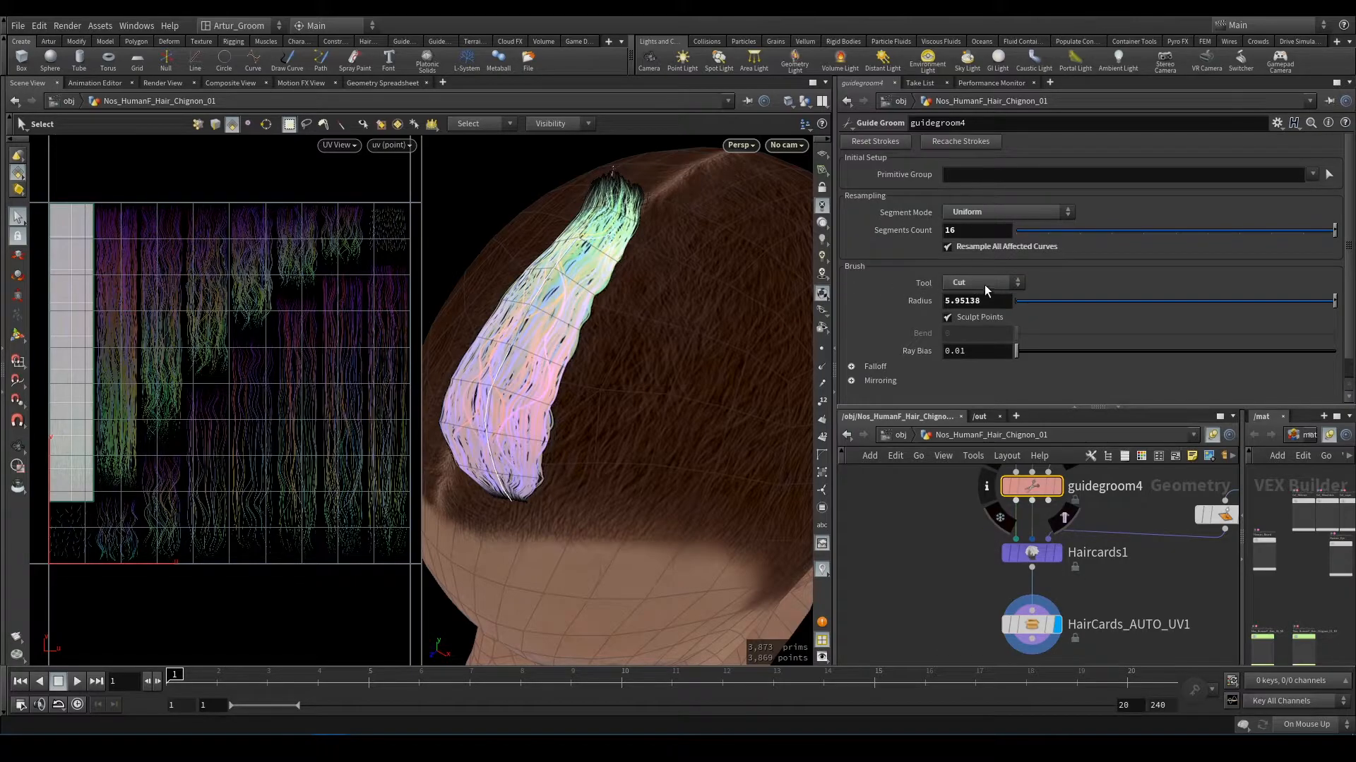
click(983, 283)
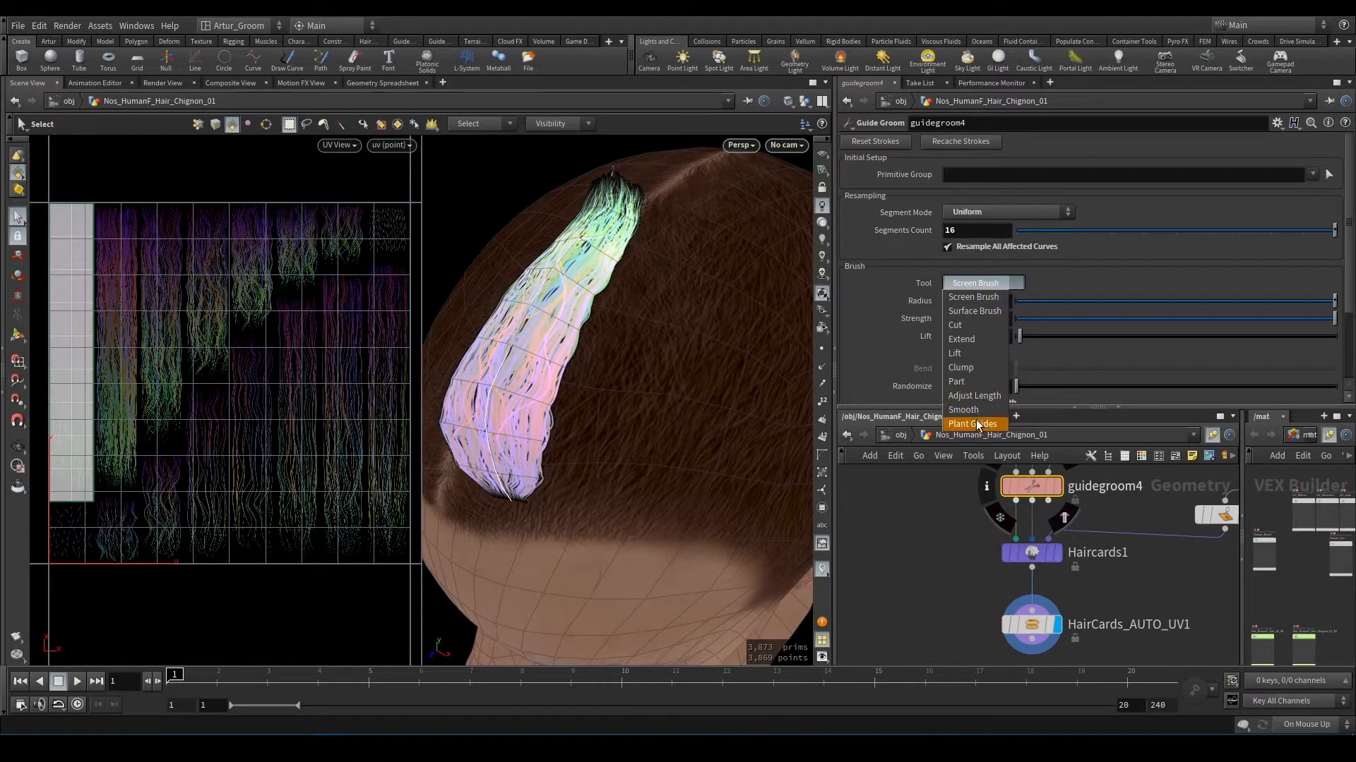
click(971, 423)
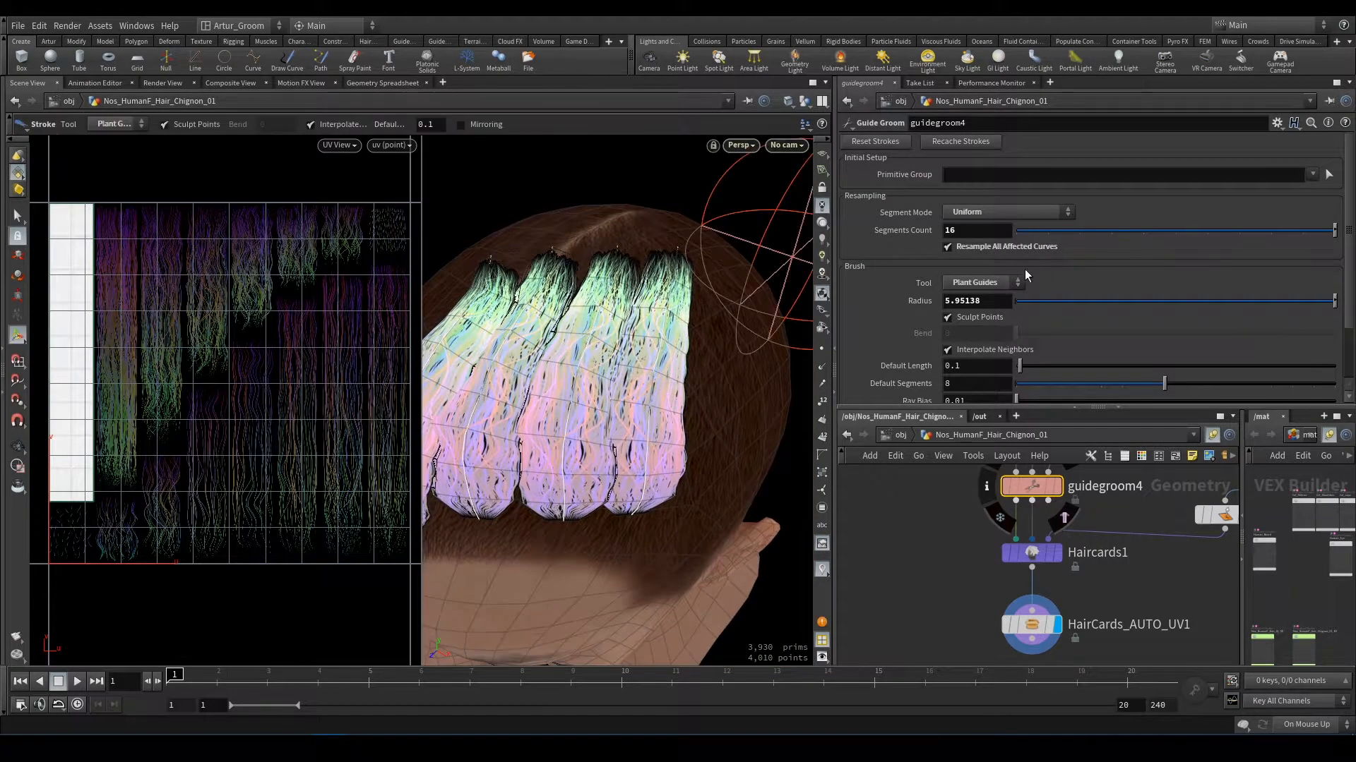
Step: Switch the groom brush to Cut and trim the new crown clumps shorter
click(981, 282)
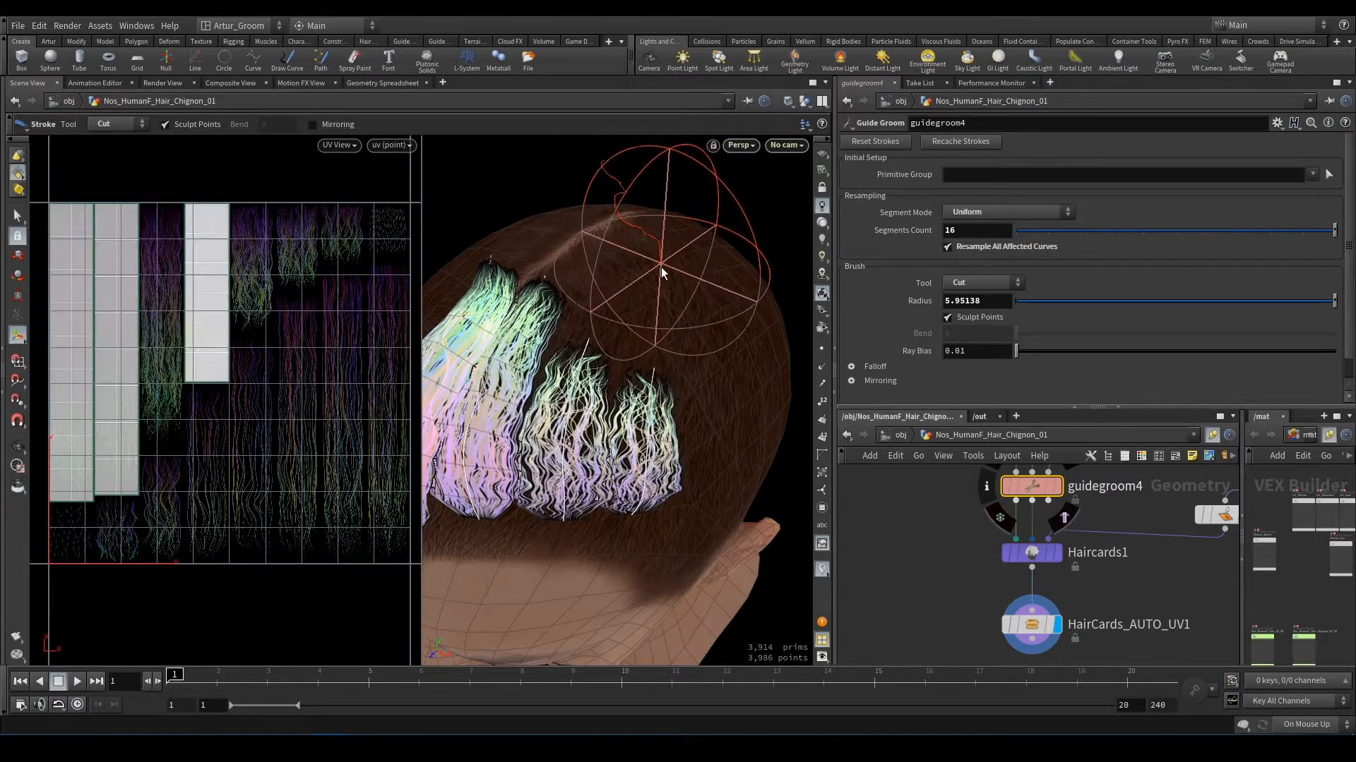
drag(661, 273, 700, 454)
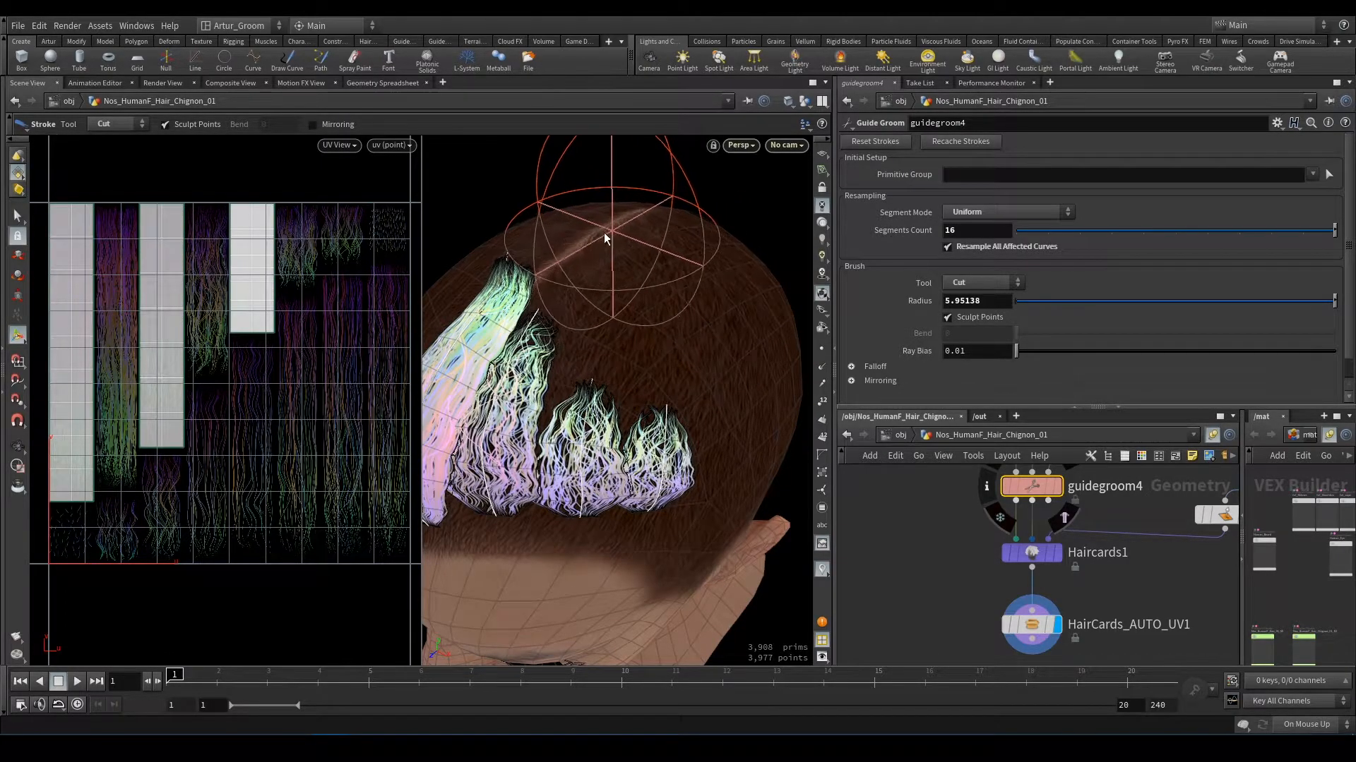
drag(605, 240, 665, 350)
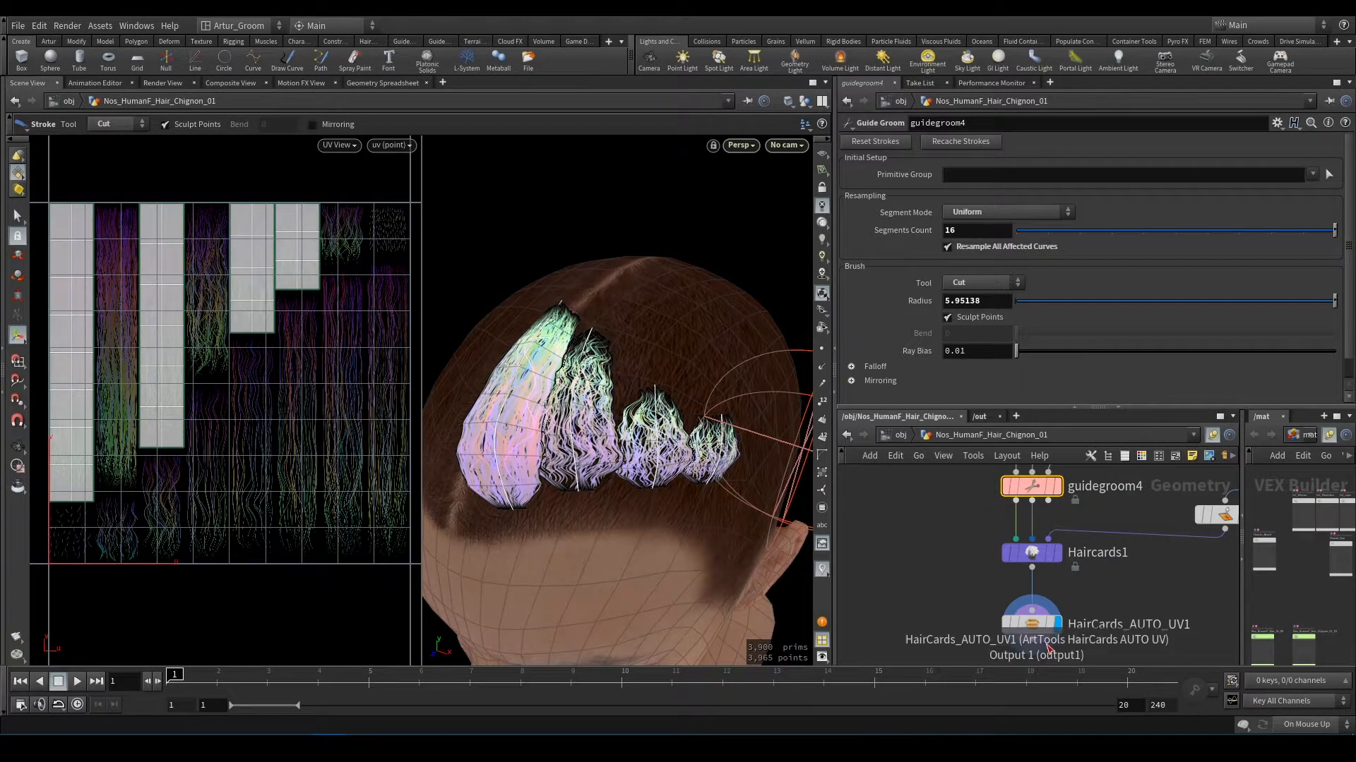
Step: Select HairCards_AUTO_UV1 and bring its First Row Area Distribution ramp into view
click(1029, 624)
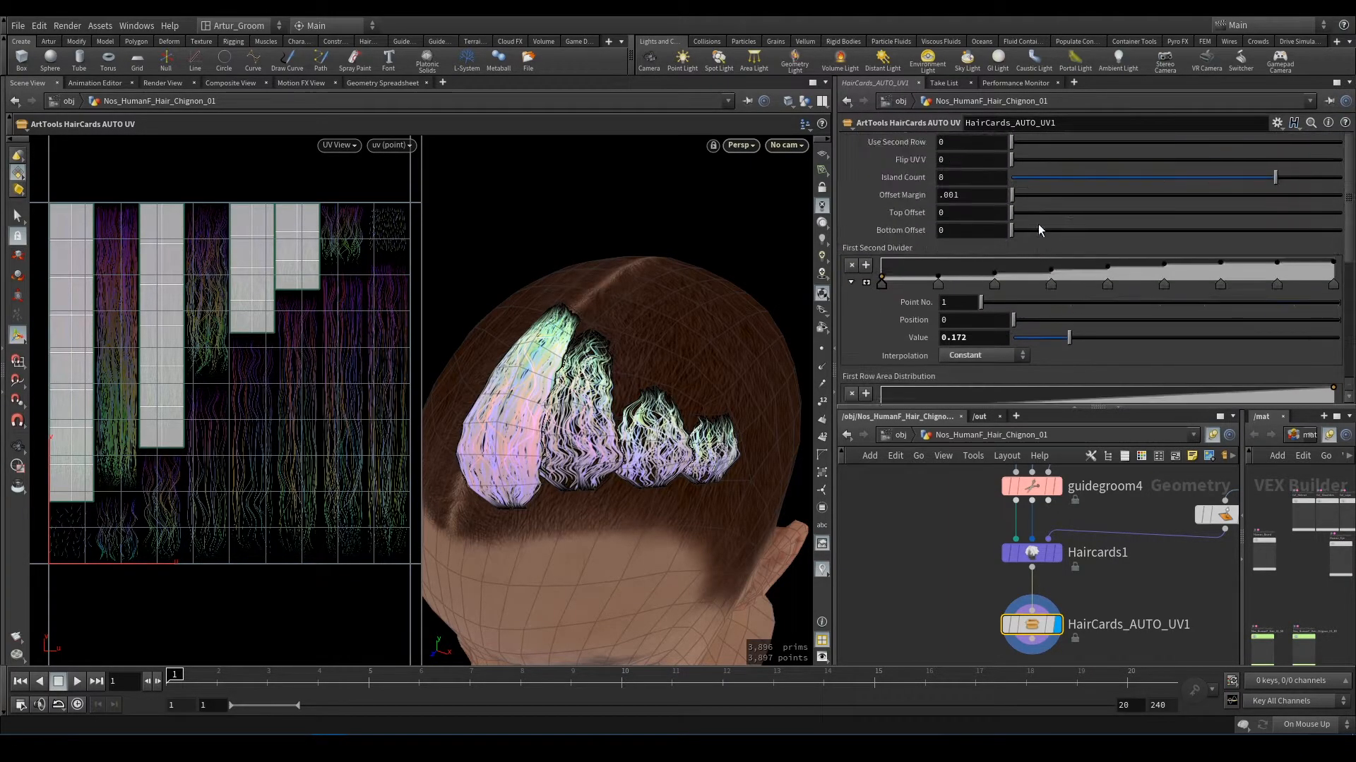
click(968, 142)
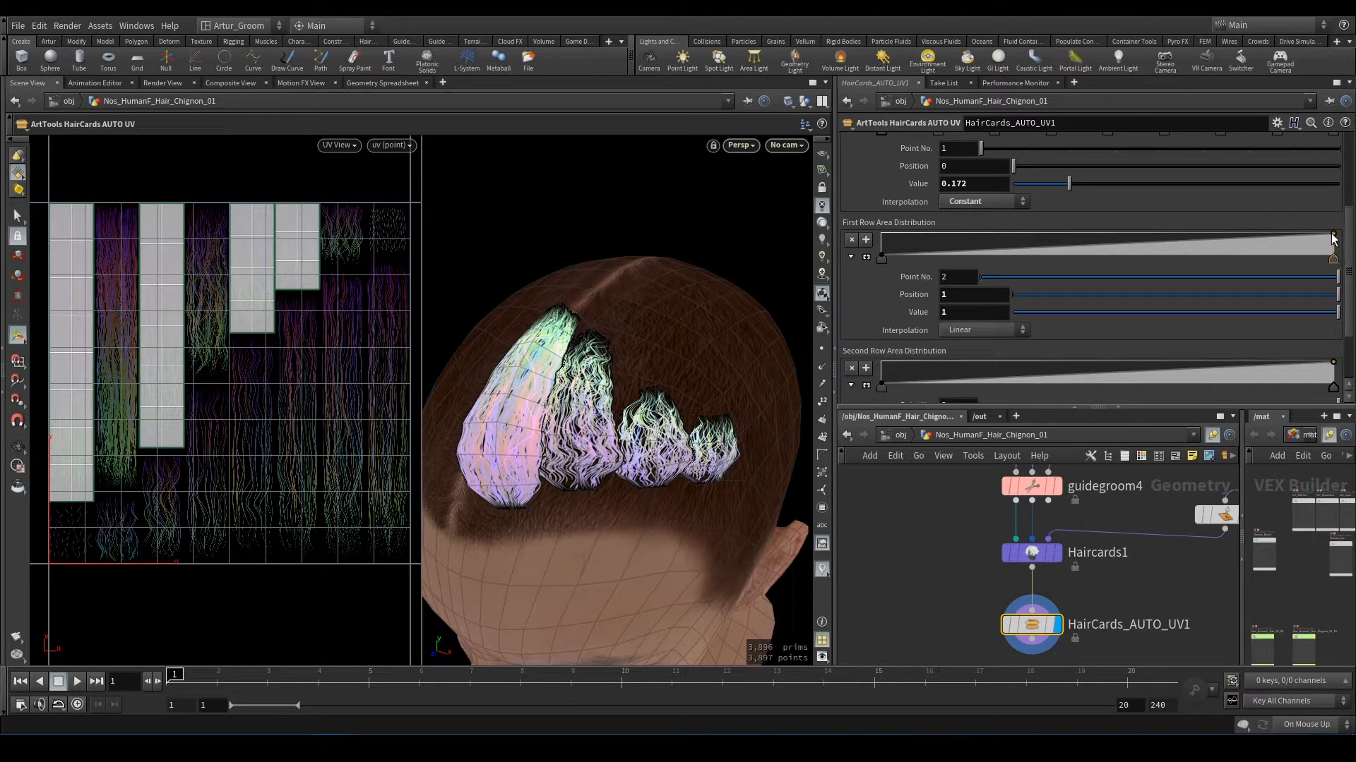
mouse_move(1331, 238)
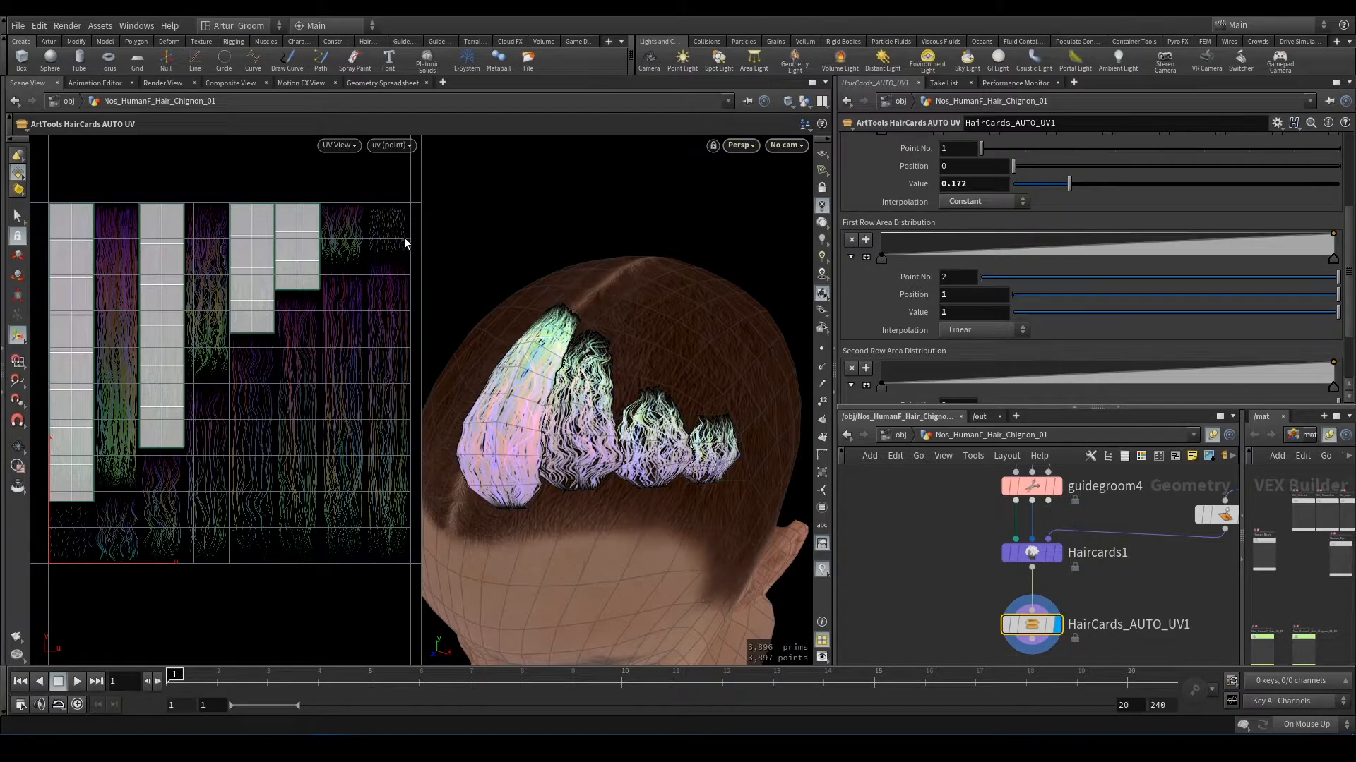
mouse_move(93, 461)
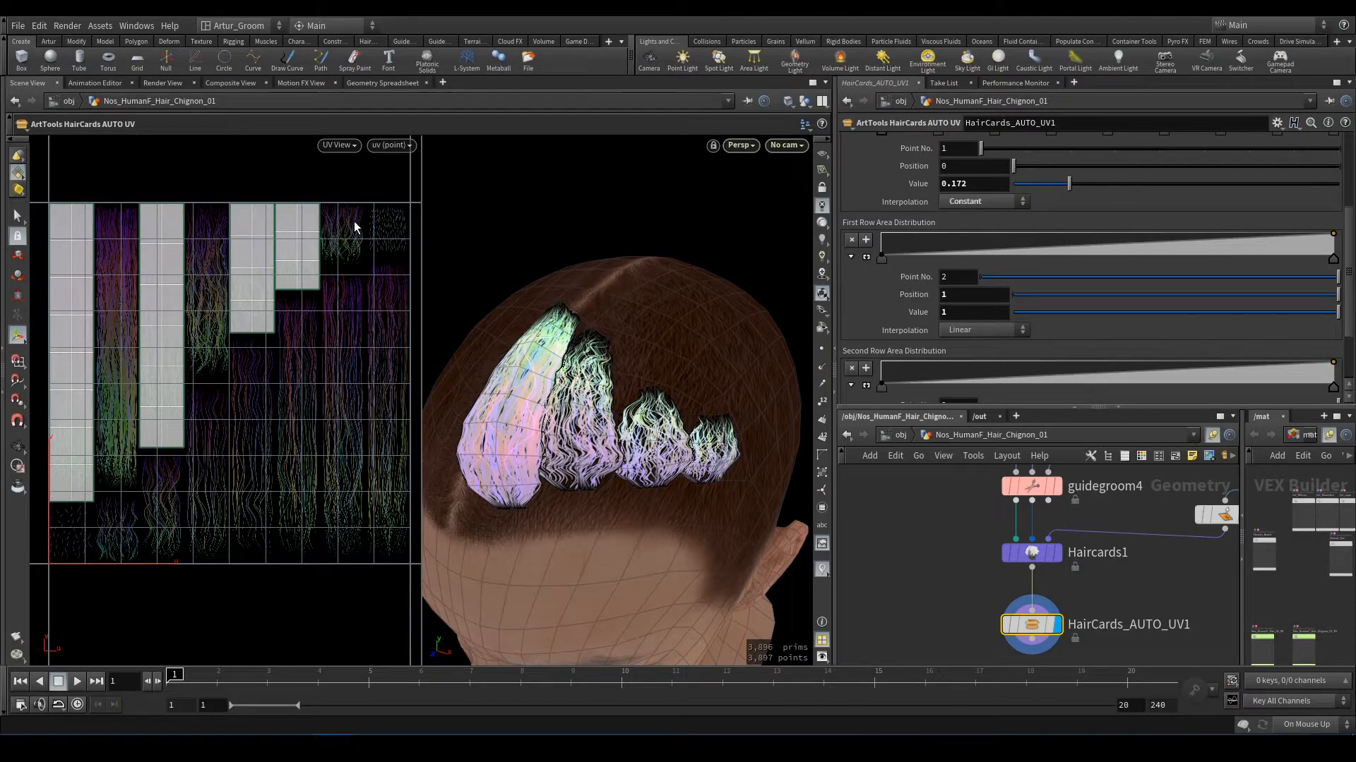
Step: Lower the First Row Area Distribution ramp's end point value to 0.45
drag(1336, 311, 1336, 313)
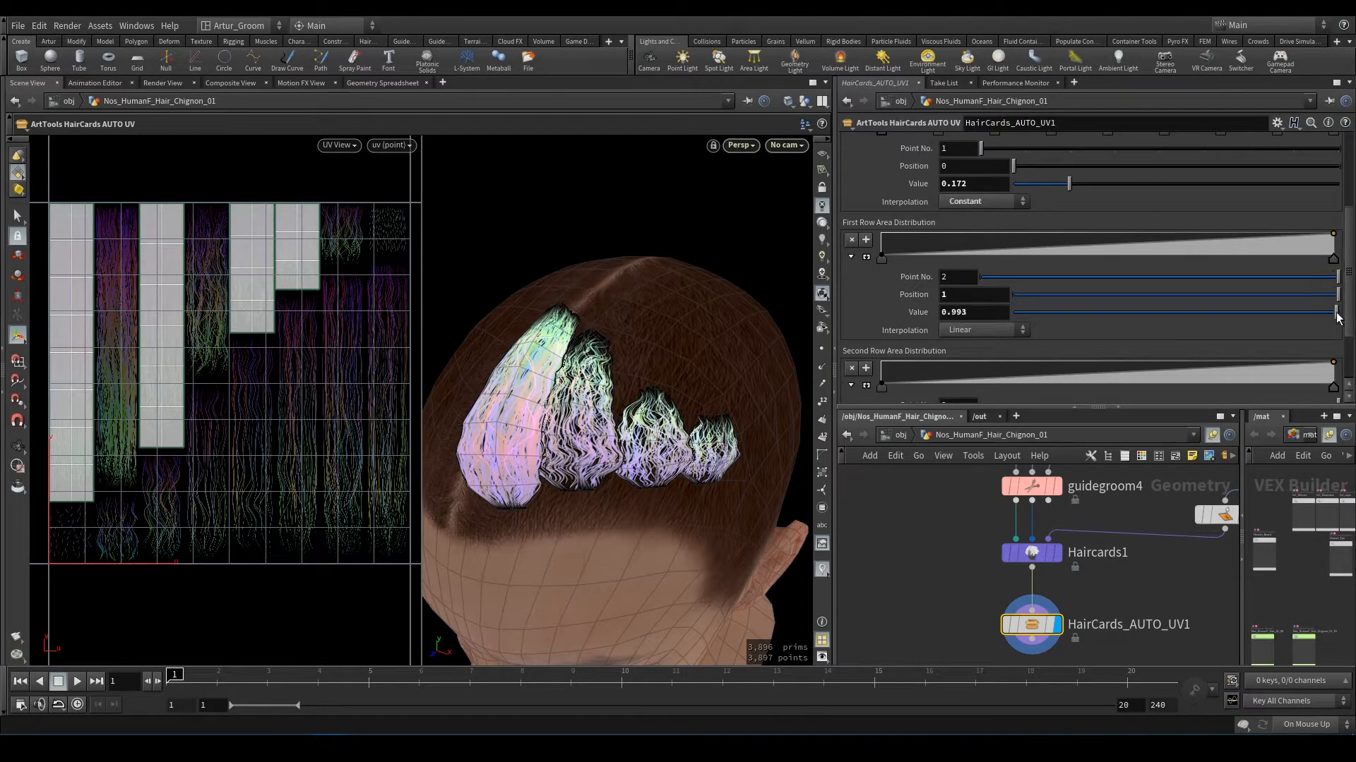
drag(1331, 311, 1247, 312)
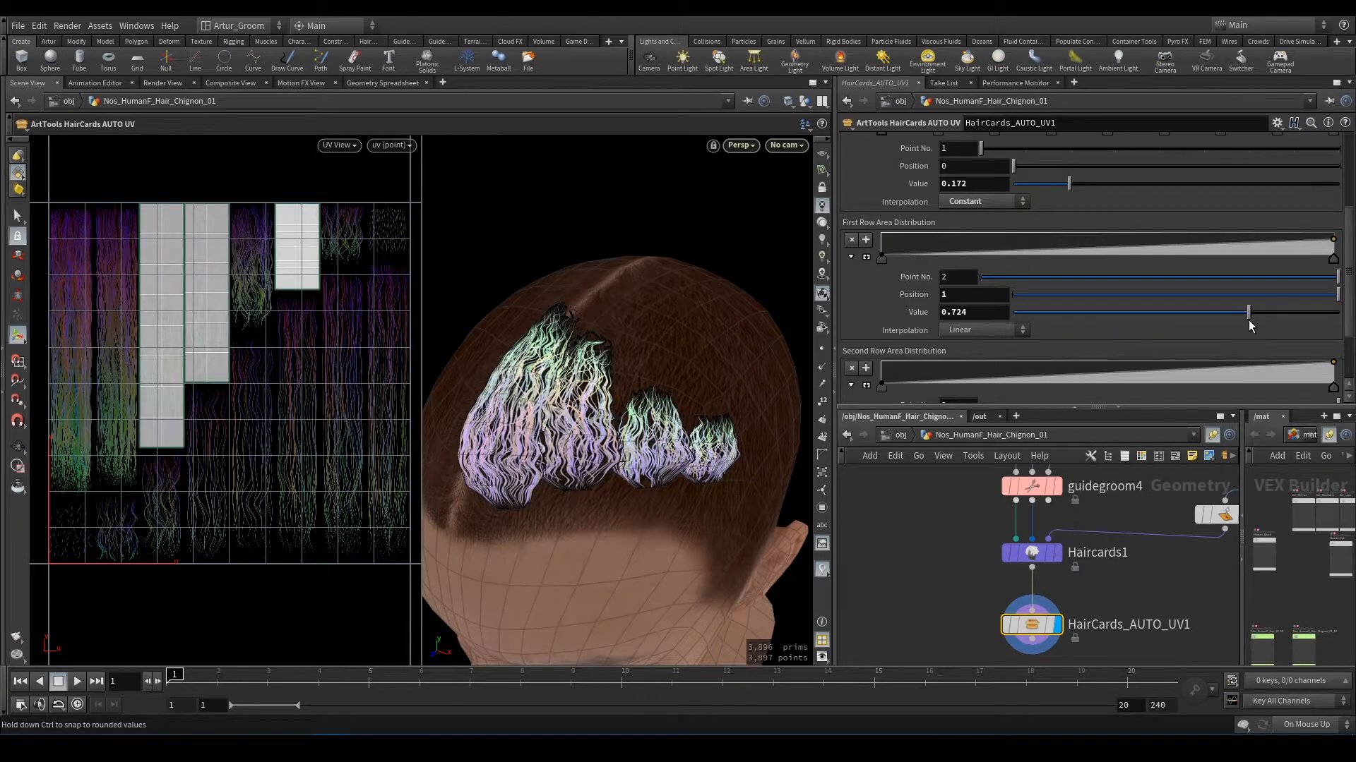
drag(1245, 311, 1159, 312)
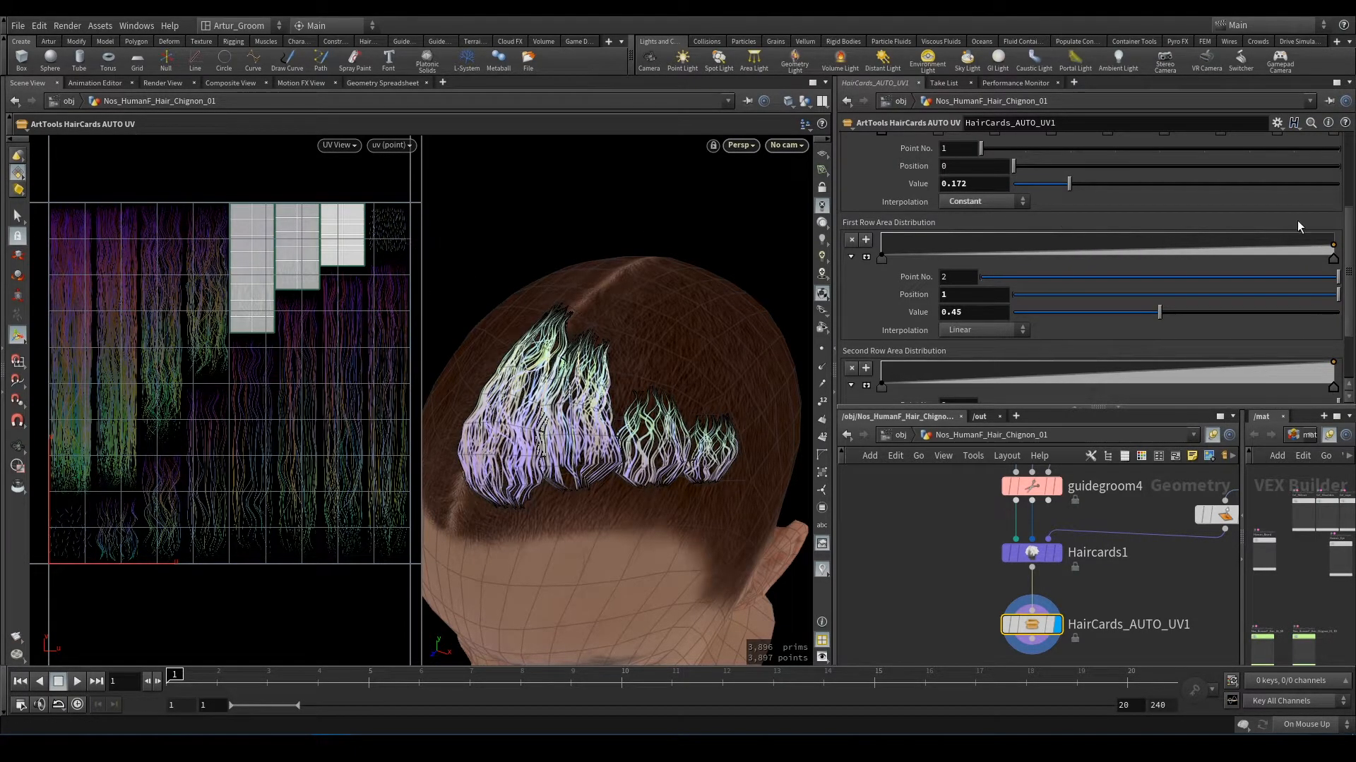
mouse_move(1273, 249)
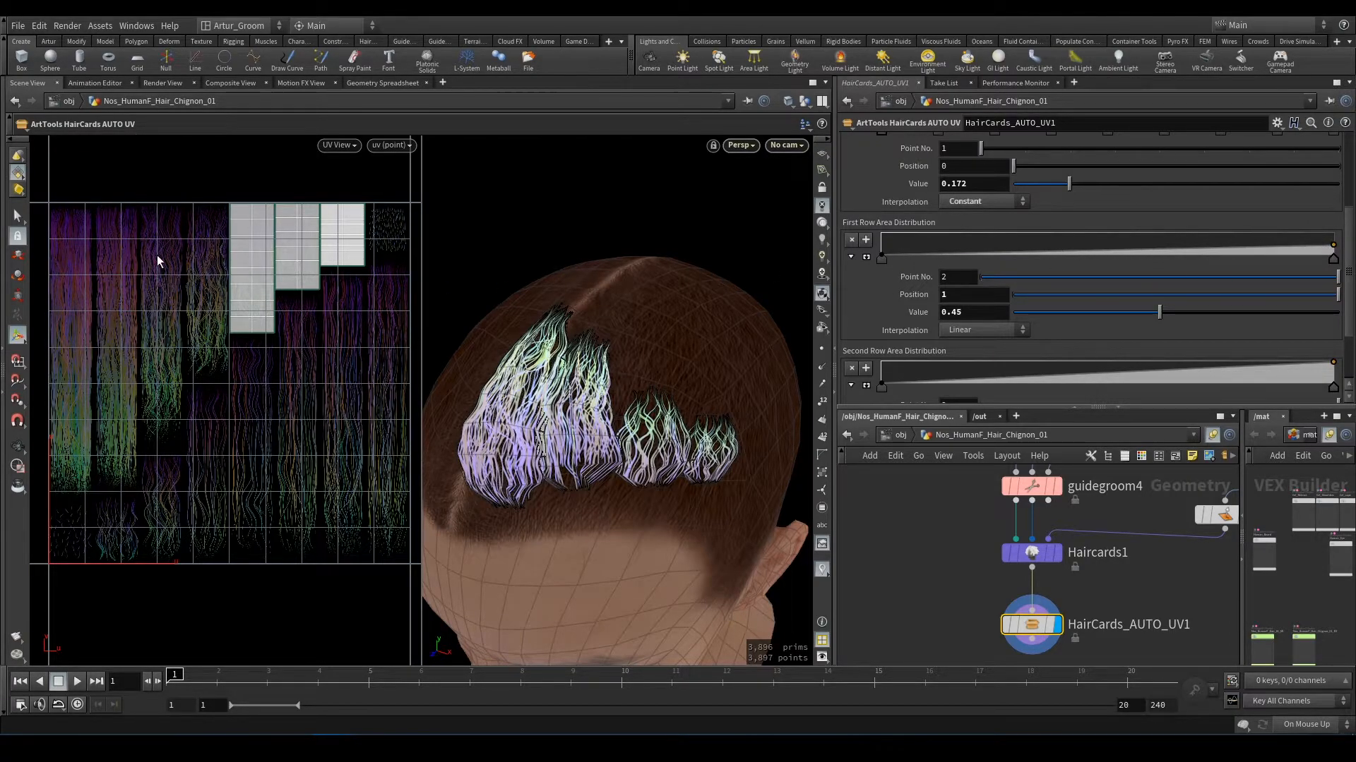
mouse_move(339, 300)
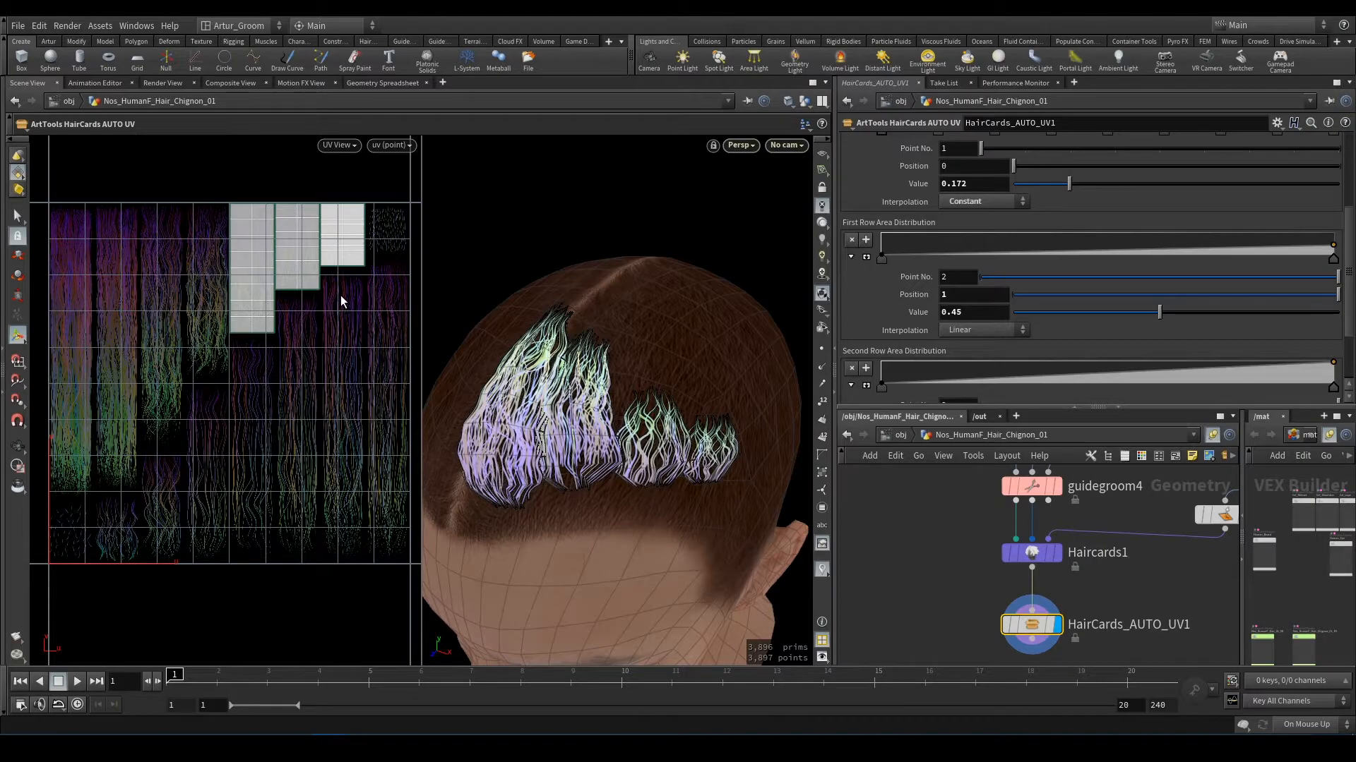
mouse_move(1124, 314)
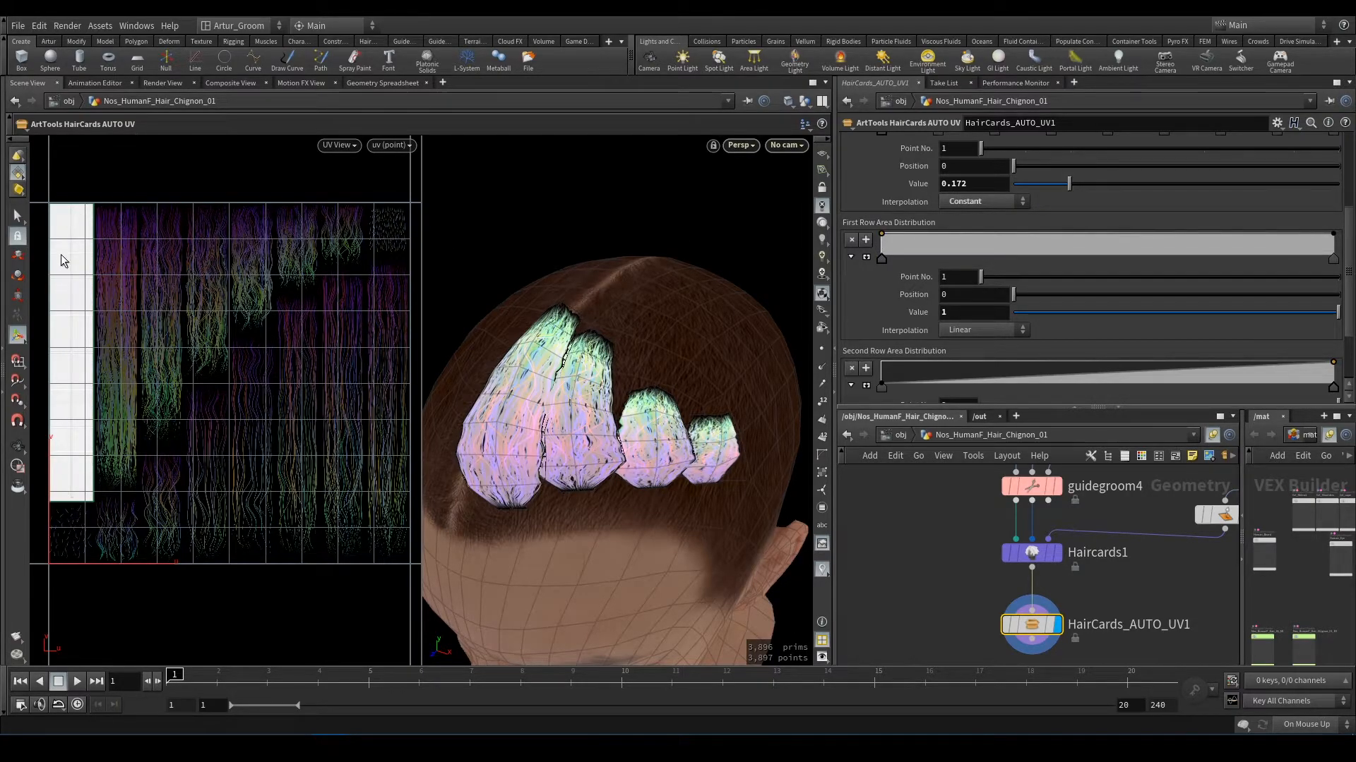
mouse_move(111, 354)
text(0.166667)
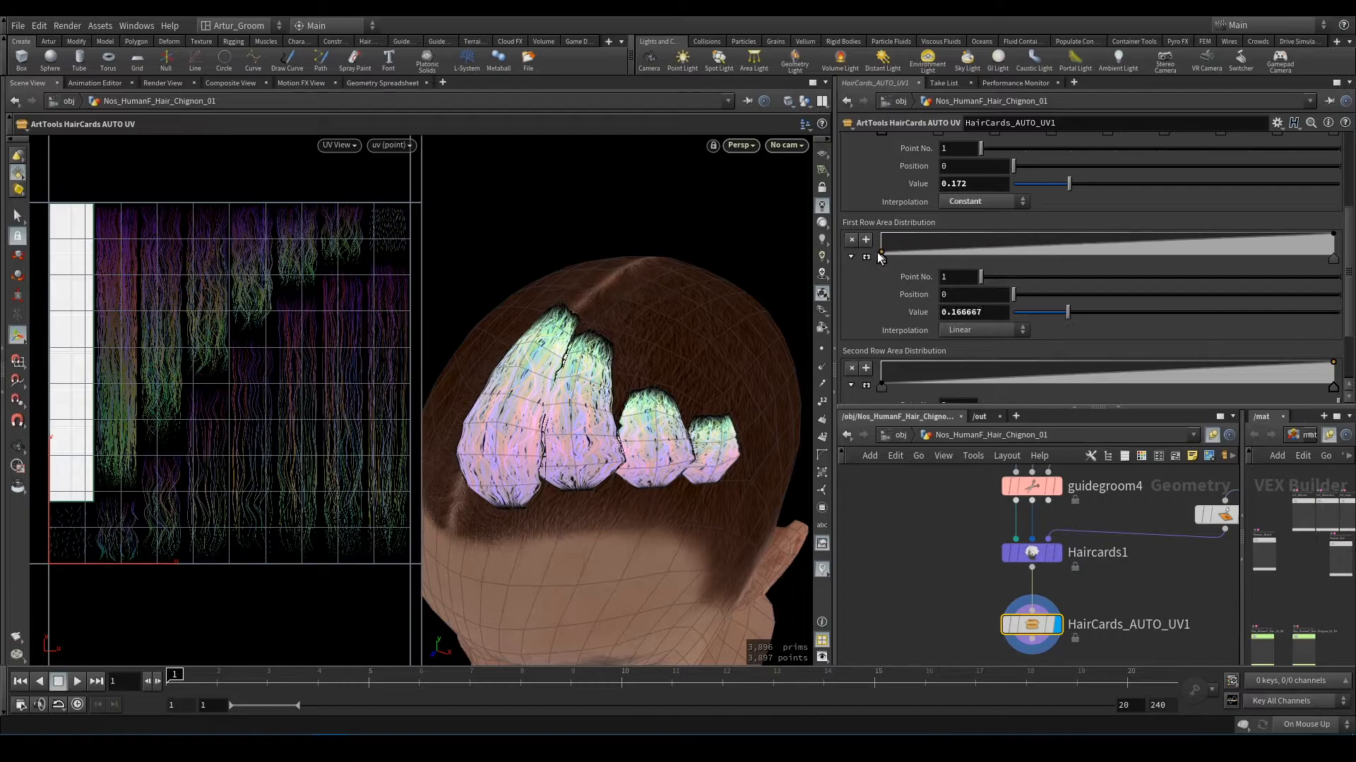
Step: Add points to the First Row Area Distribution ramp and drag them into a zigzag
drag(882, 255, 1129, 234)
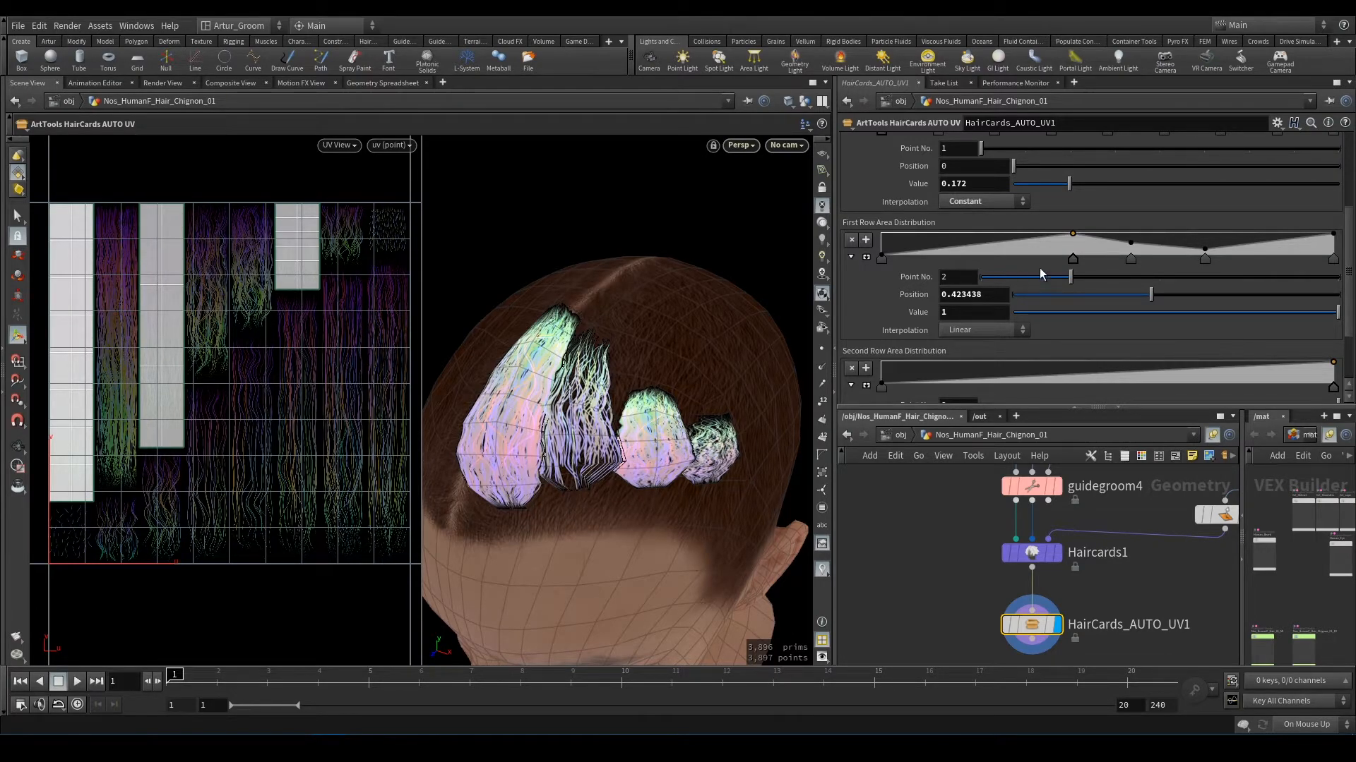
drag(1072, 235, 1204, 254)
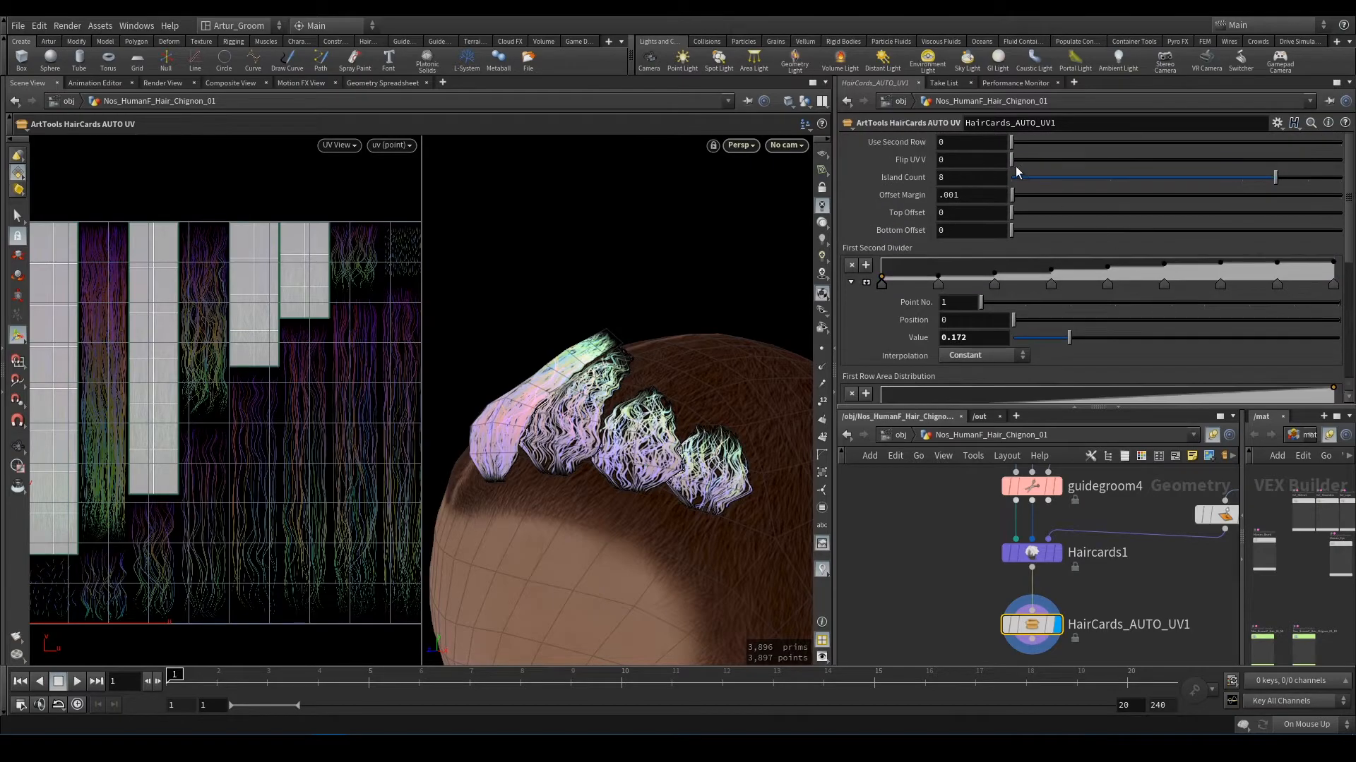
Step: Move Second Row Area Distribution point 2 to position 0.515625 with value 0
click(941, 142)
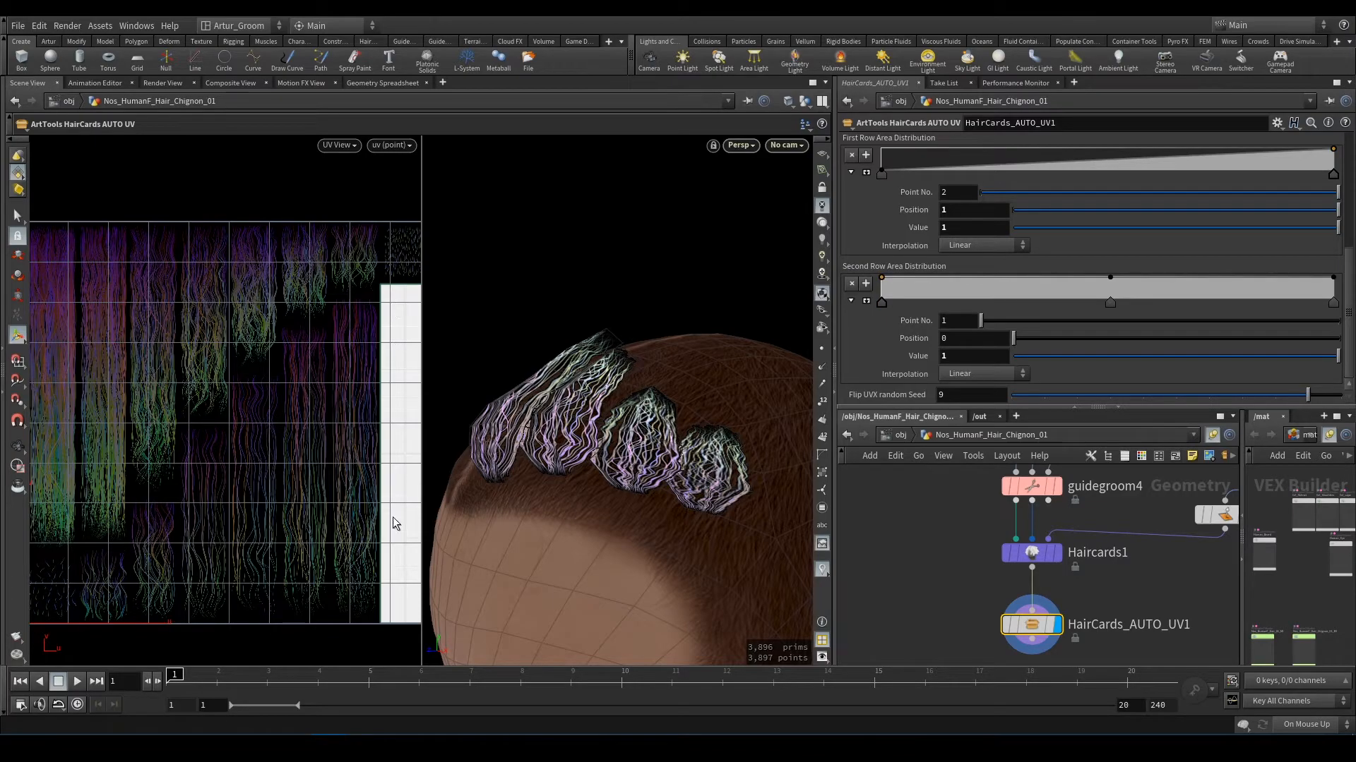
mouse_move(398, 584)
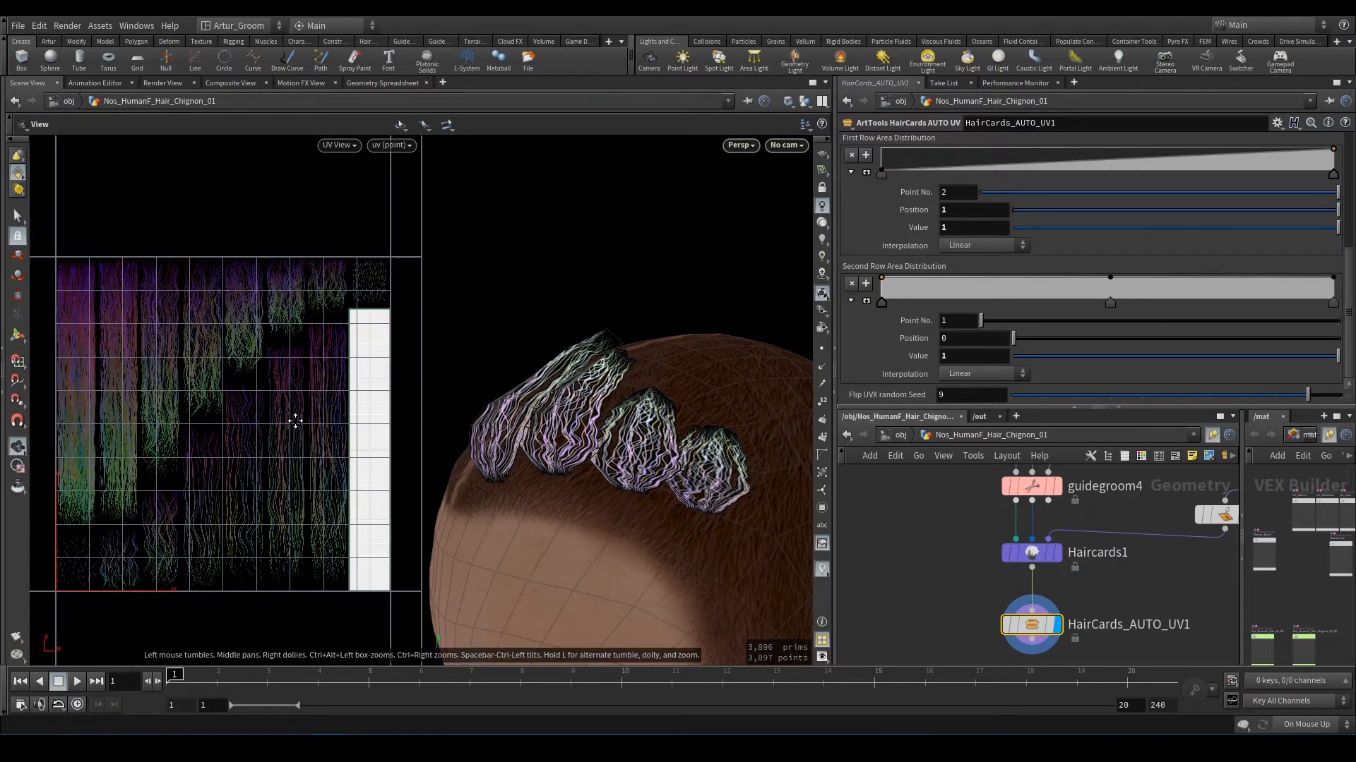
drag(881, 286, 881, 301)
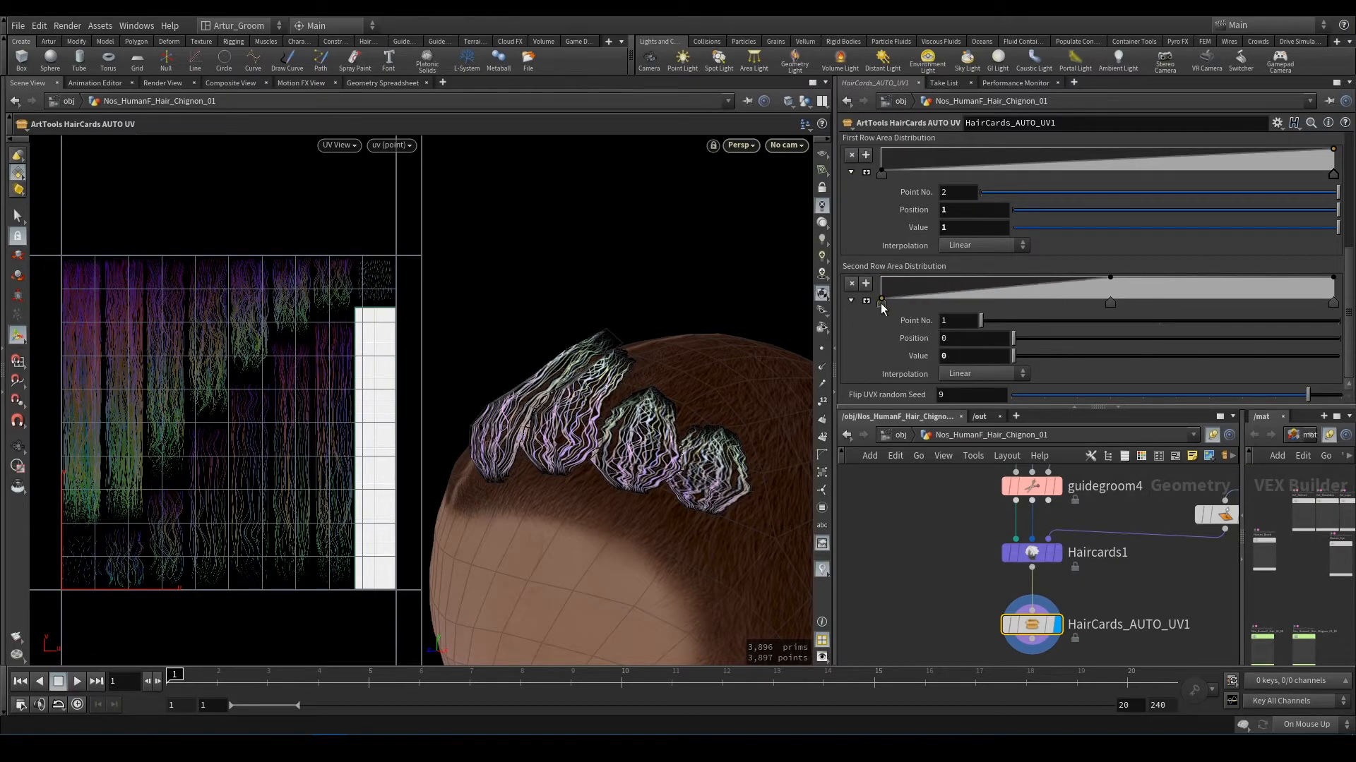
drag(882, 301, 1110, 301)
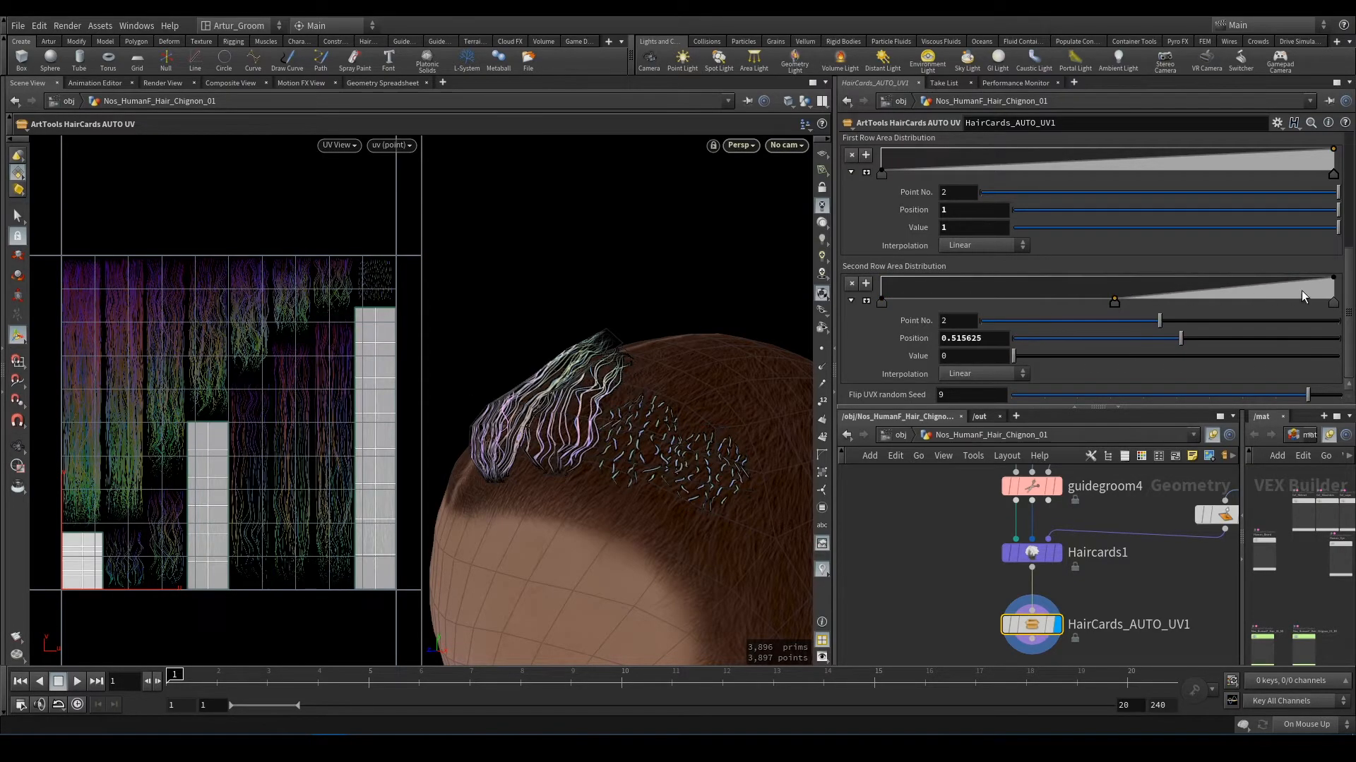